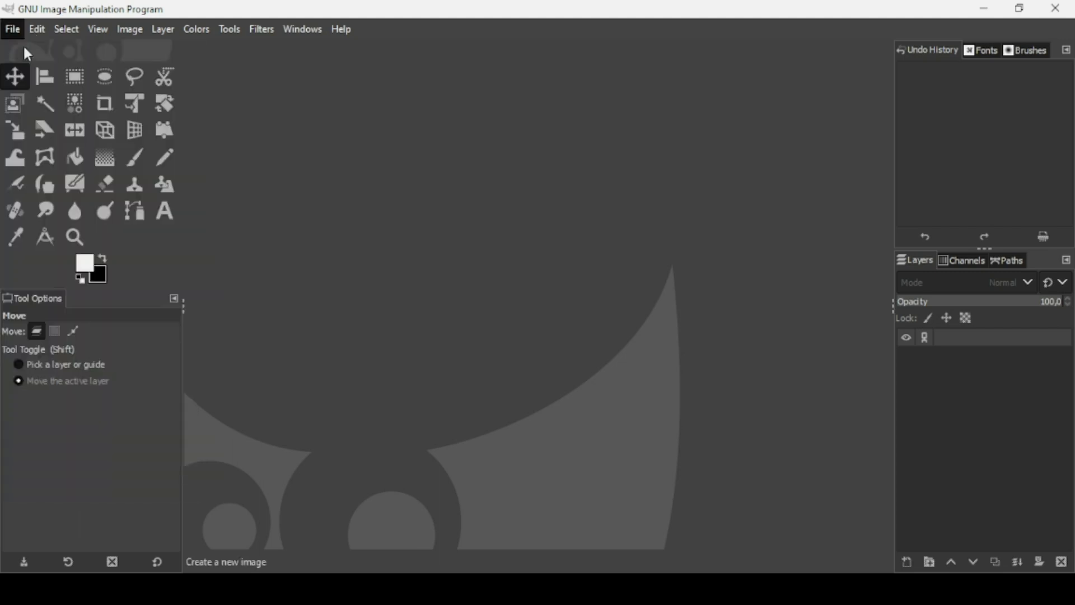
Step: Create a new 1920x1080 image filled with black
{"action": "left_click", "coordinate": [12, 29]}
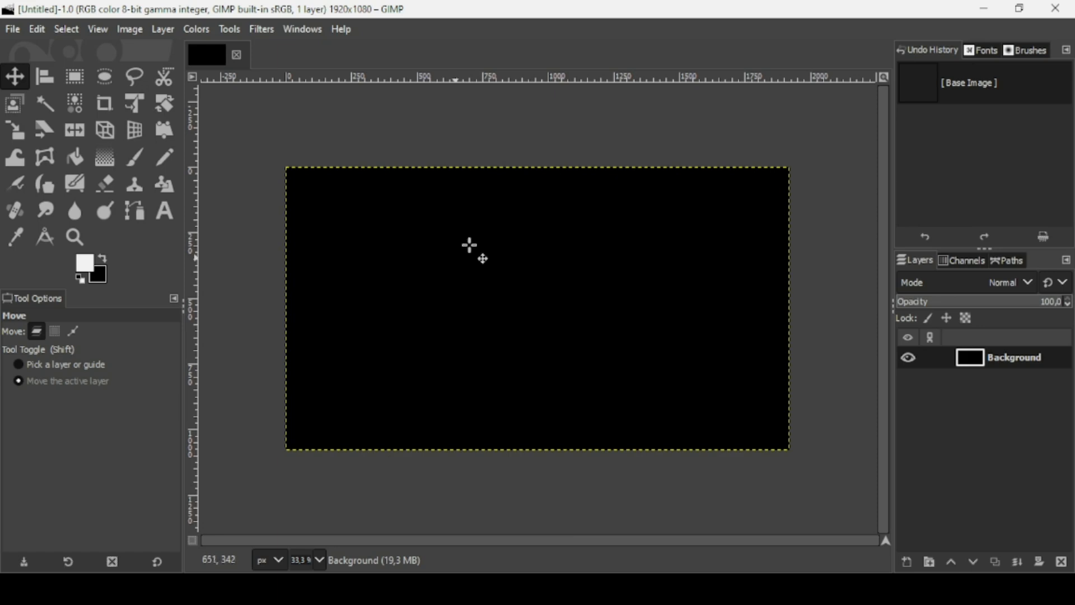
{"action": "mouse_move", "coordinate": [520, 271]}
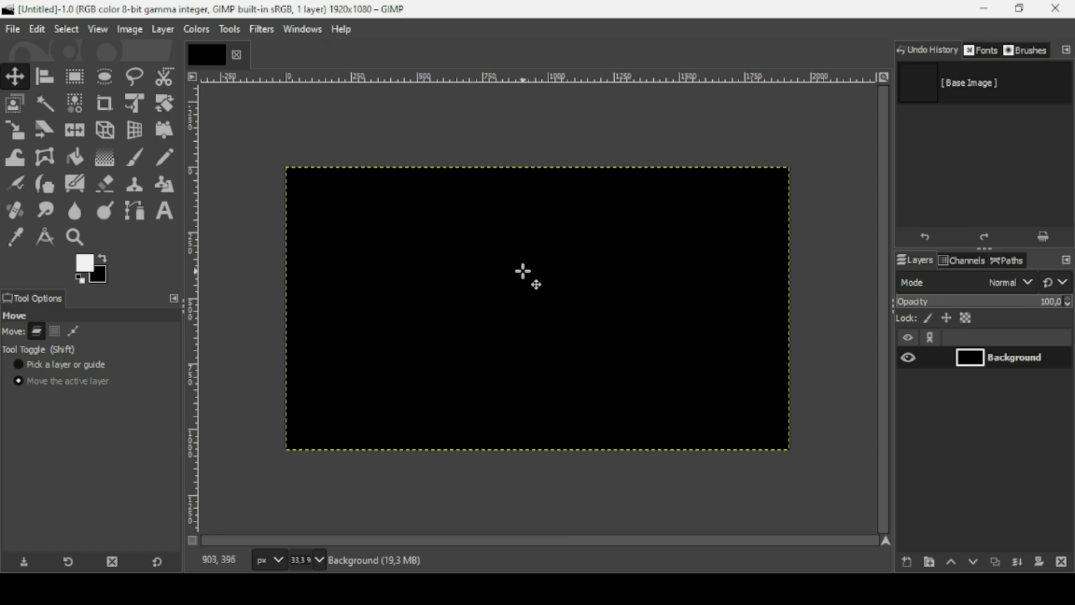
{"action": "mouse_move", "coordinate": [115, 25]}
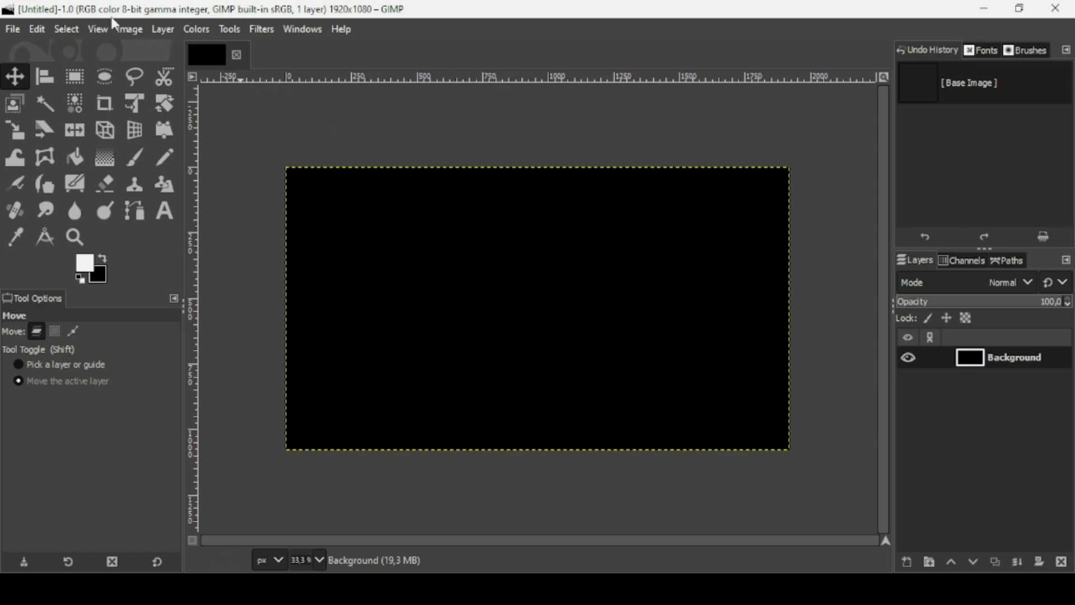
Step: Add a vertical guide by percent at 50%, splitting the canvas down the centre
{"action": "left_click", "coordinate": [128, 29]}
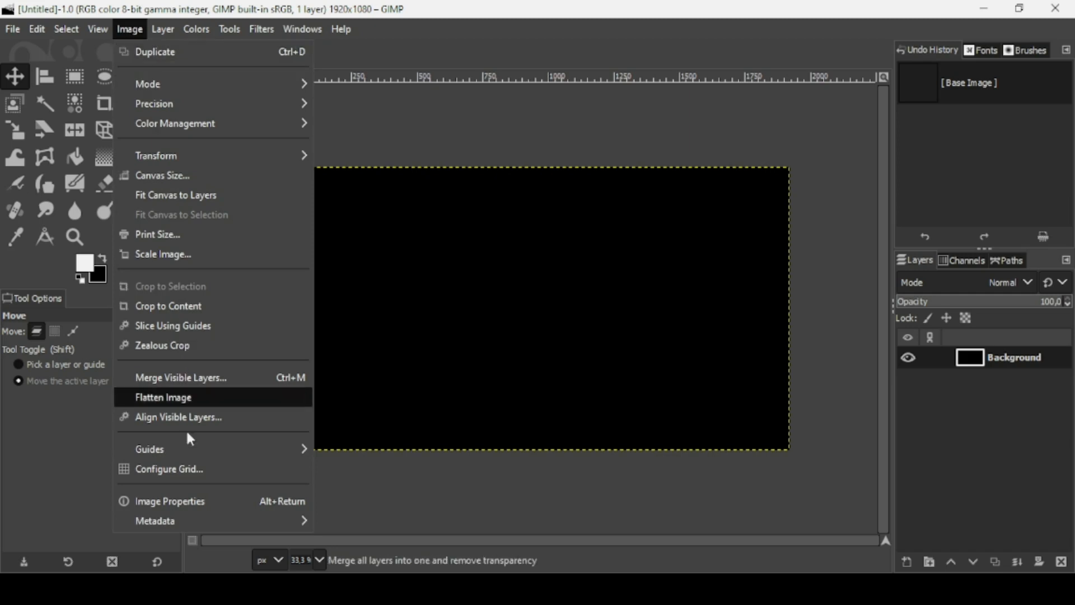
{"action": "left_click", "coordinate": [164, 396]}
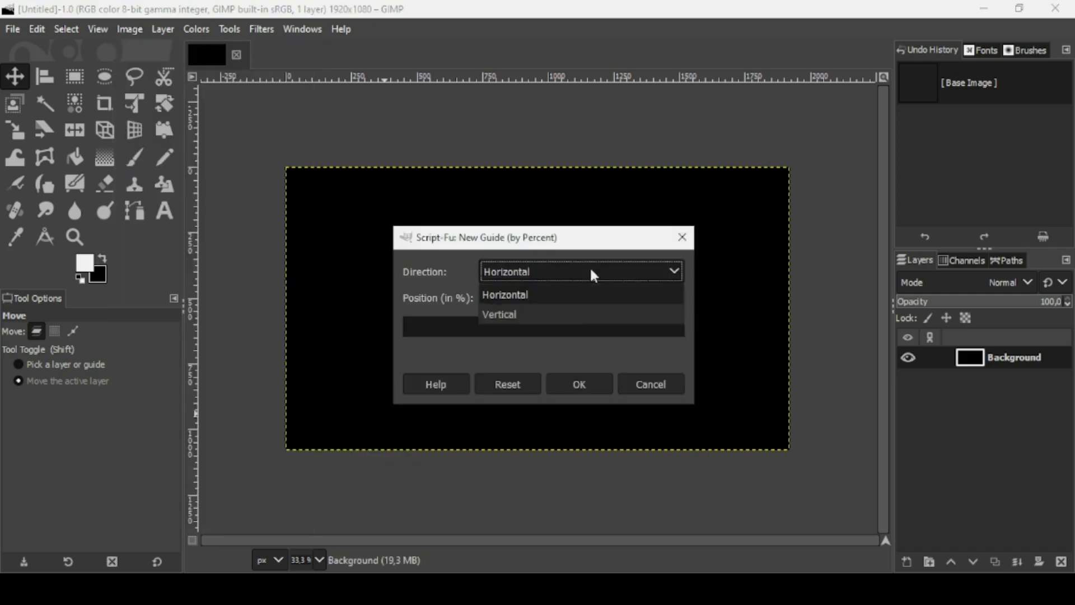
{"action": "left_click", "coordinate": [499, 314]}
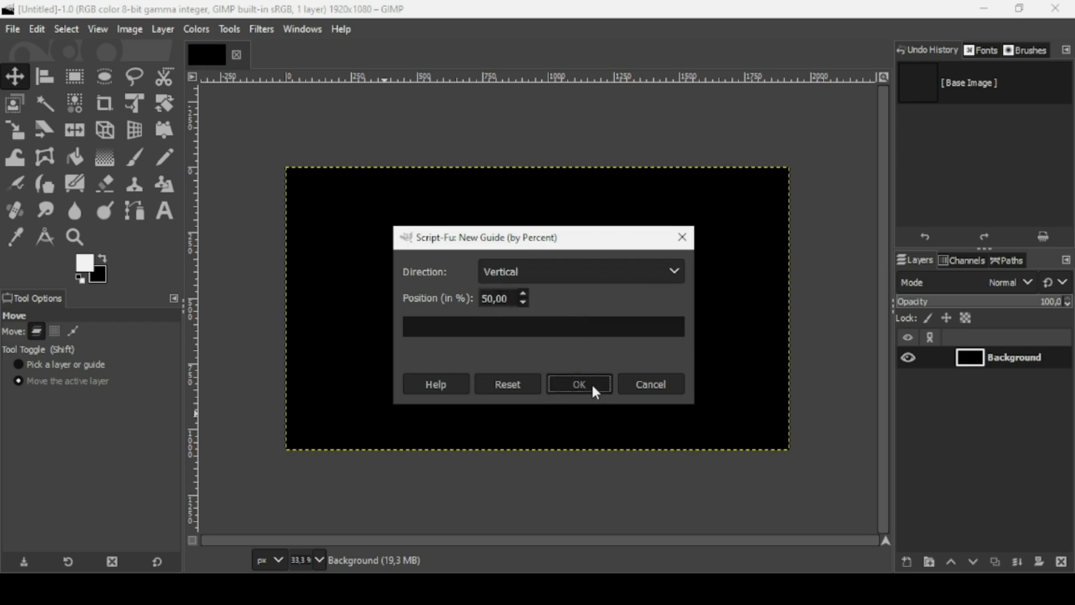
{"action": "left_click", "coordinate": [579, 383]}
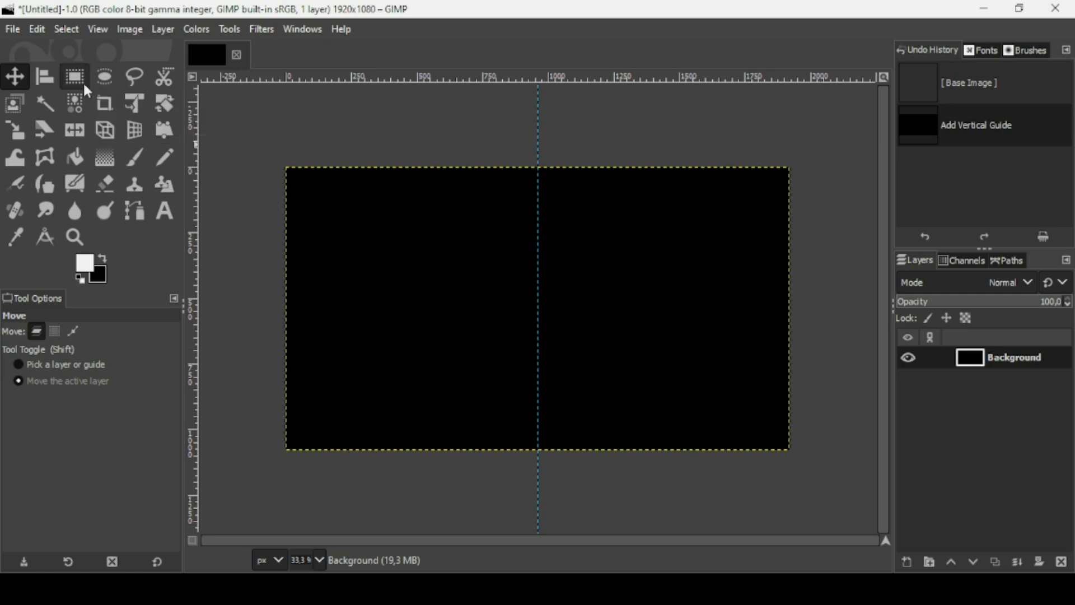
Step: Set Rectangle Select to sharp corners, expand from centre and fixed 1:1 aspect ratio
{"action": "left_click", "coordinate": [76, 76]}
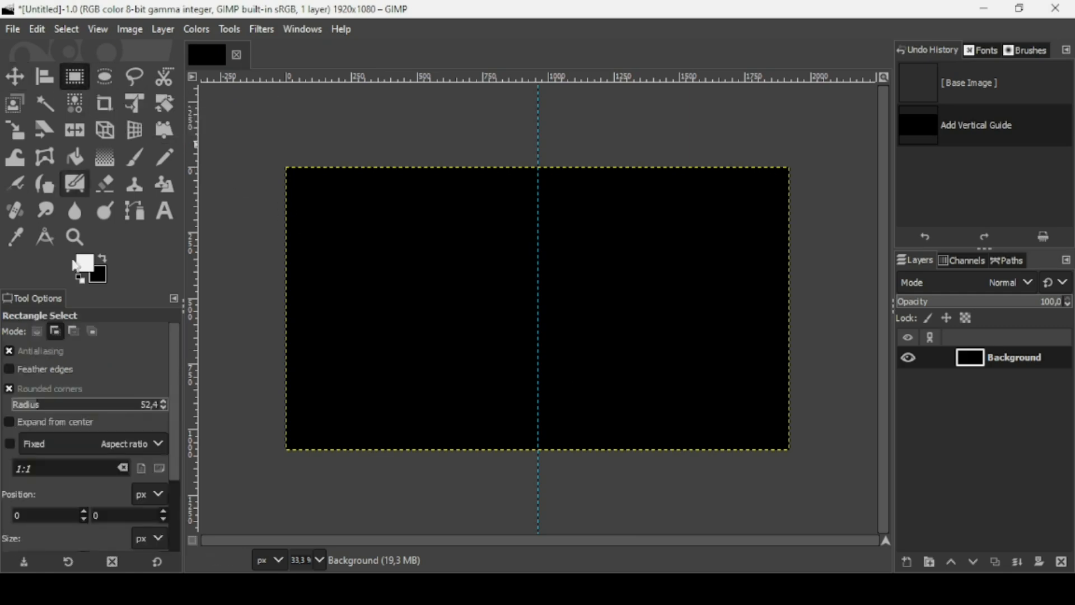
{"action": "left_click", "coordinate": [9, 389]}
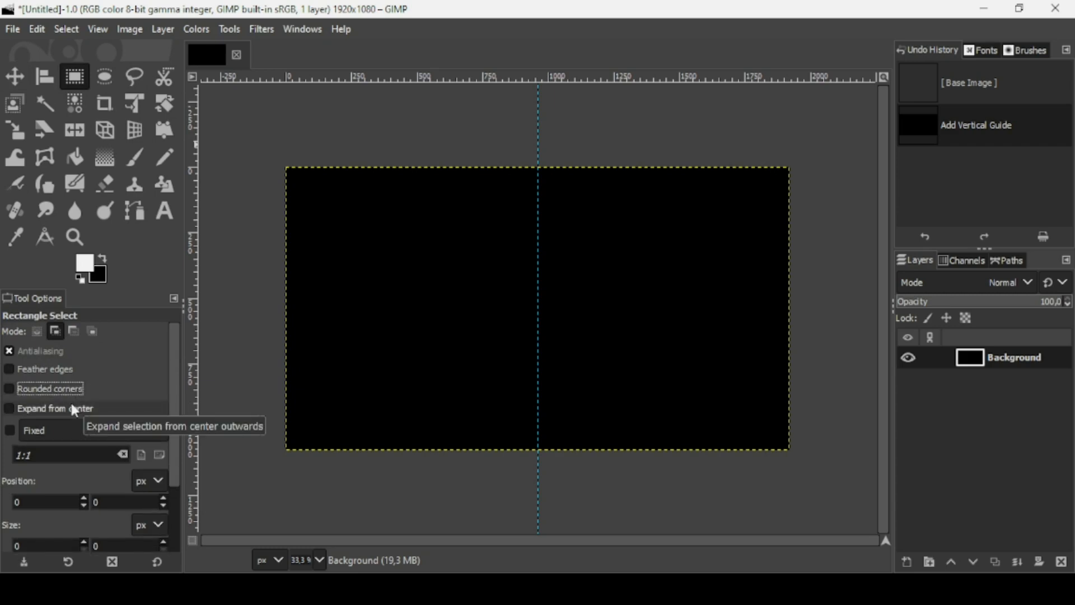
{"action": "left_click", "coordinate": [8, 408]}
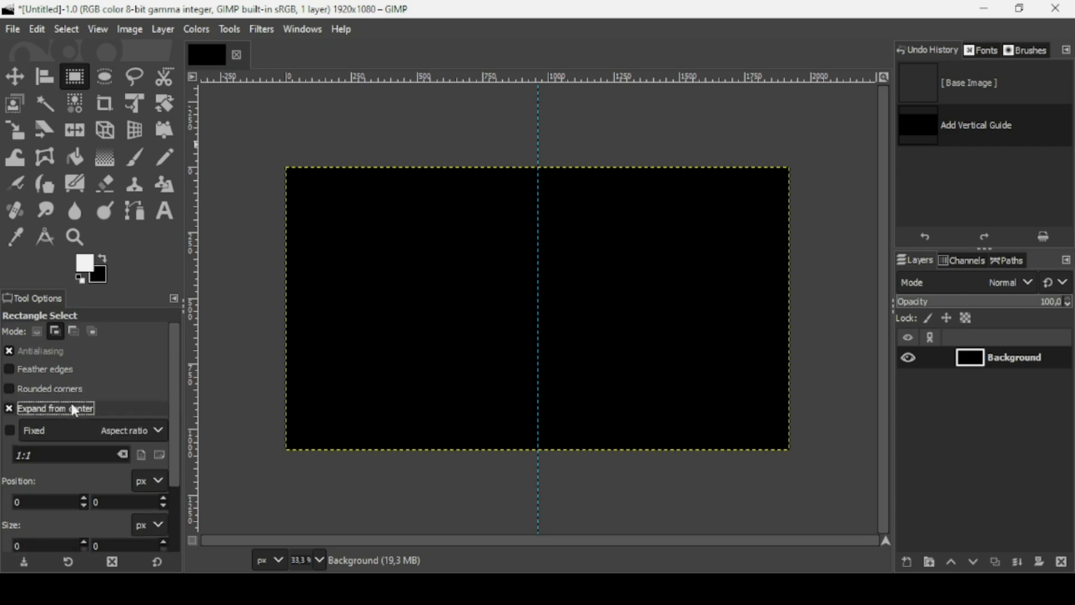
{"action": "mouse_move", "coordinate": [8, 448]}
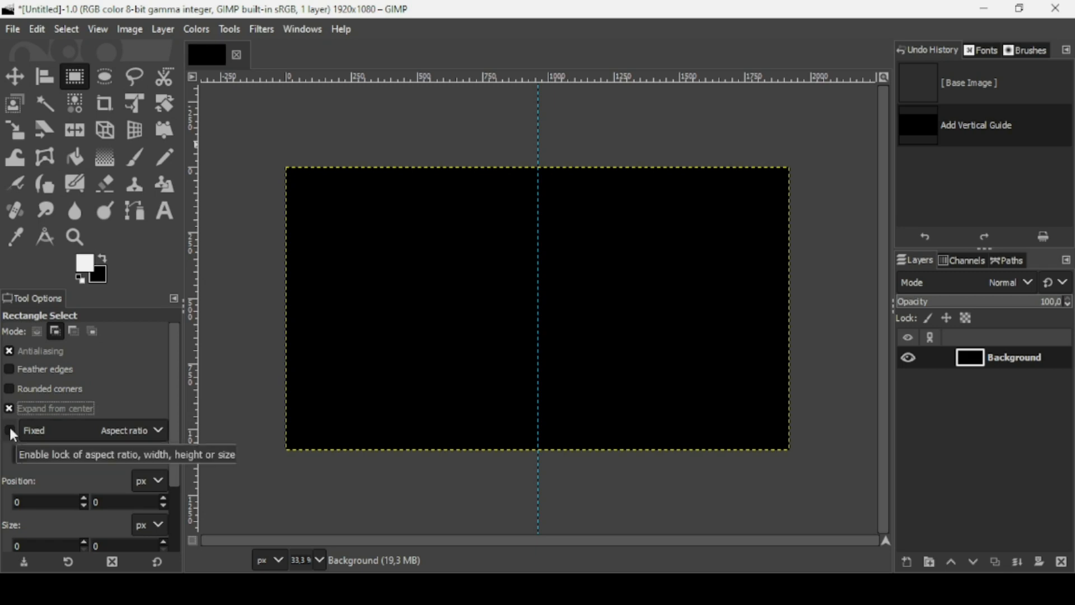
{"action": "left_click", "coordinate": [7, 446]}
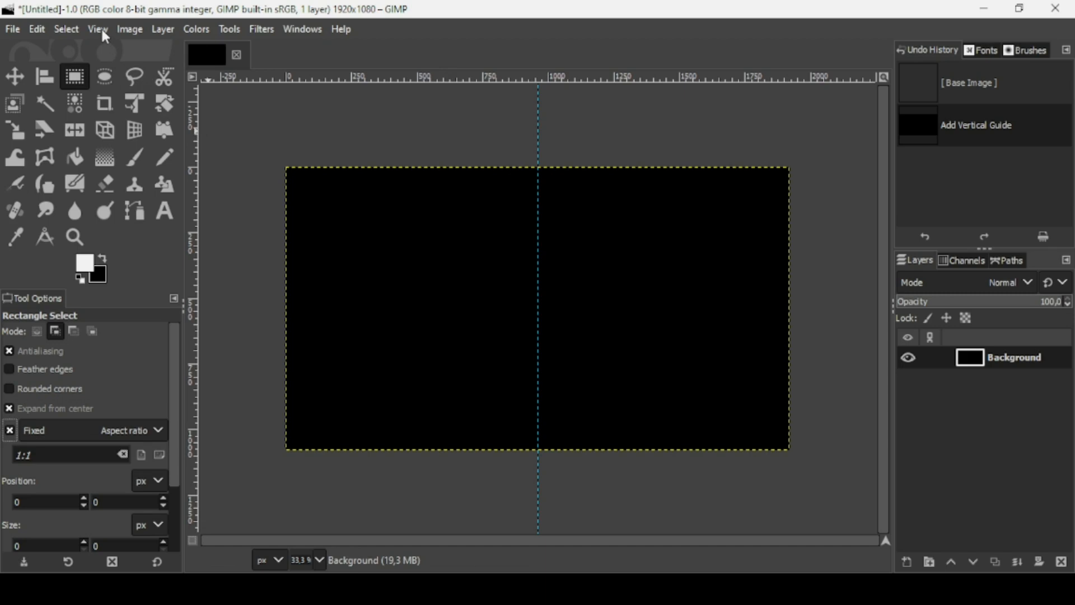
{"action": "left_click", "coordinate": [97, 29]}
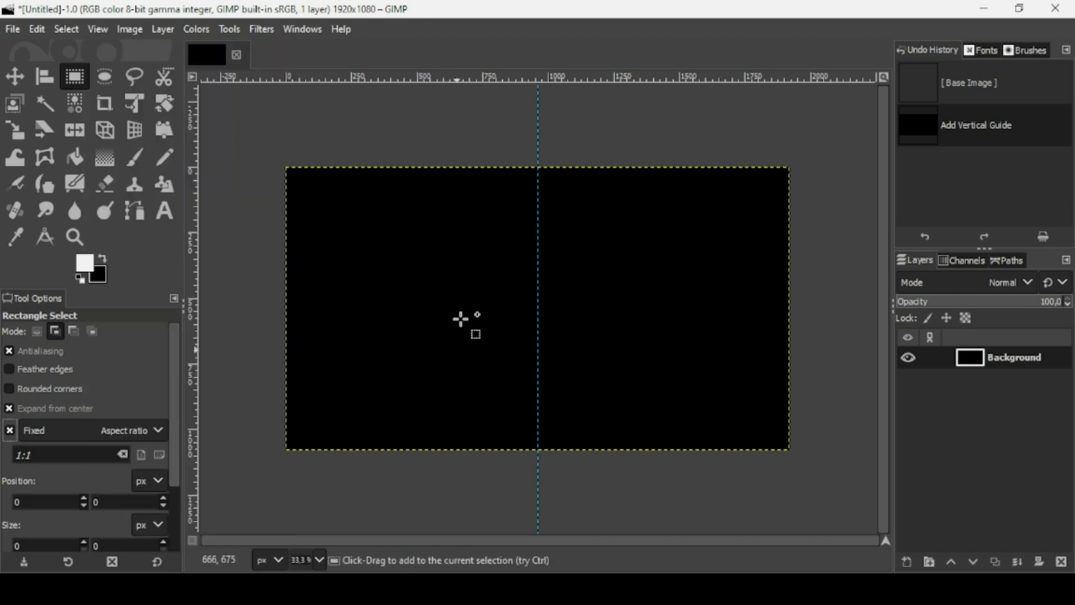
Step: Draw a square selection against the centre guide and add a new transparent layer for it
{"action": "left_click_drag", "start_coordinate": [403, 242], "coordinate": [517, 356]}
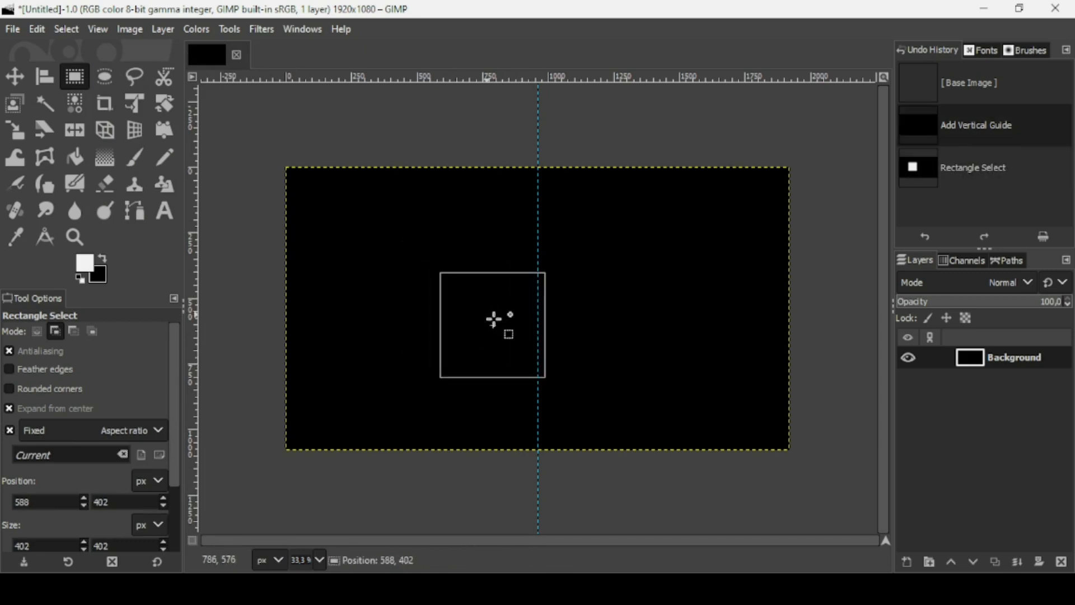
{"action": "left_click_drag", "start_coordinate": [493, 319], "coordinate": [478, 338]}
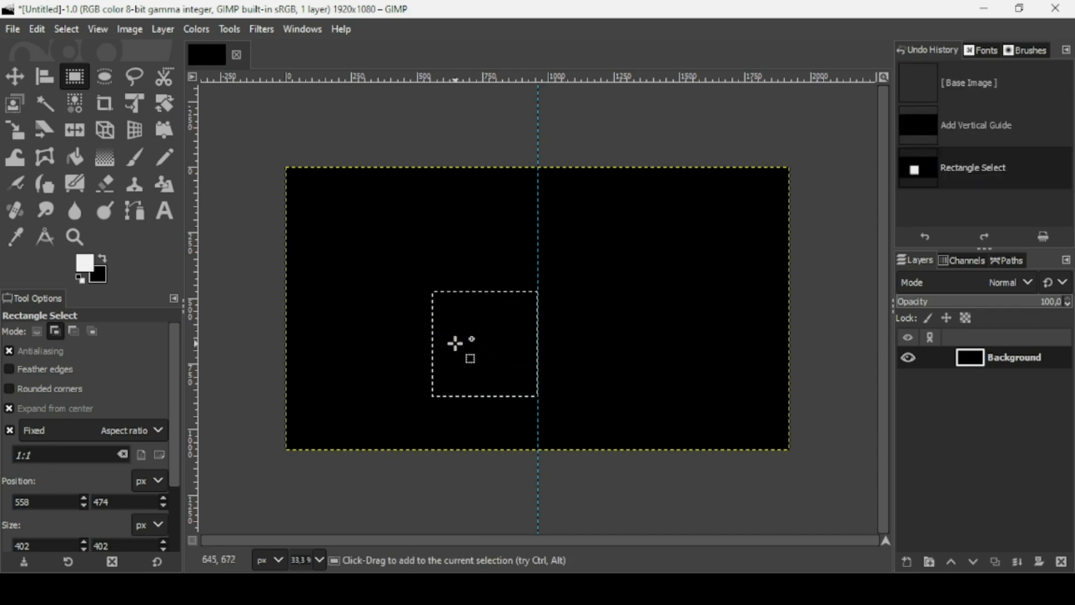
{"action": "mouse_move", "coordinate": [873, 401]}
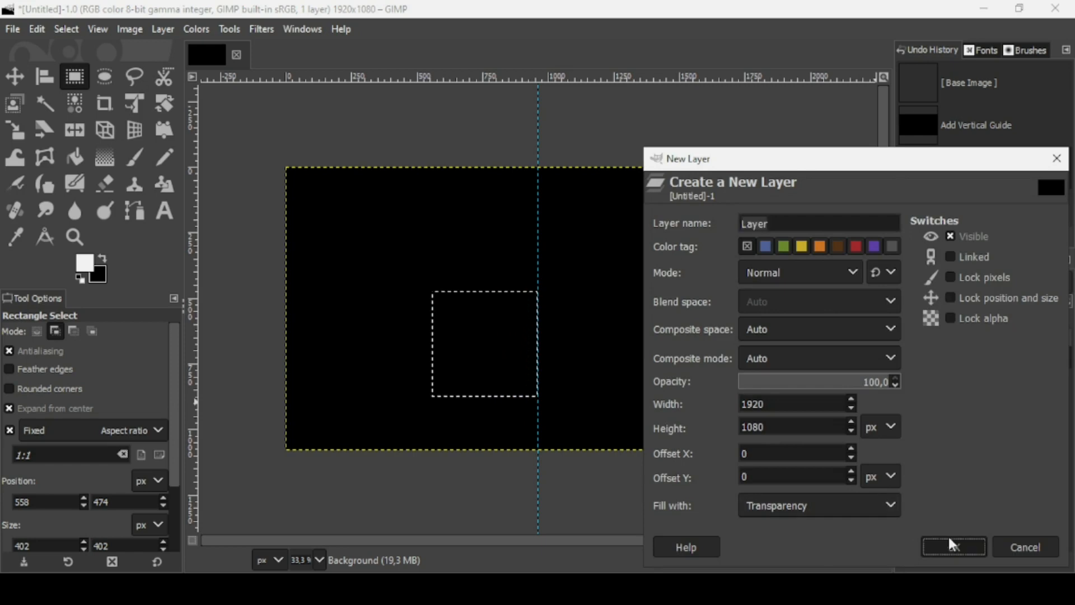
{"action": "left_click", "coordinate": [949, 547]}
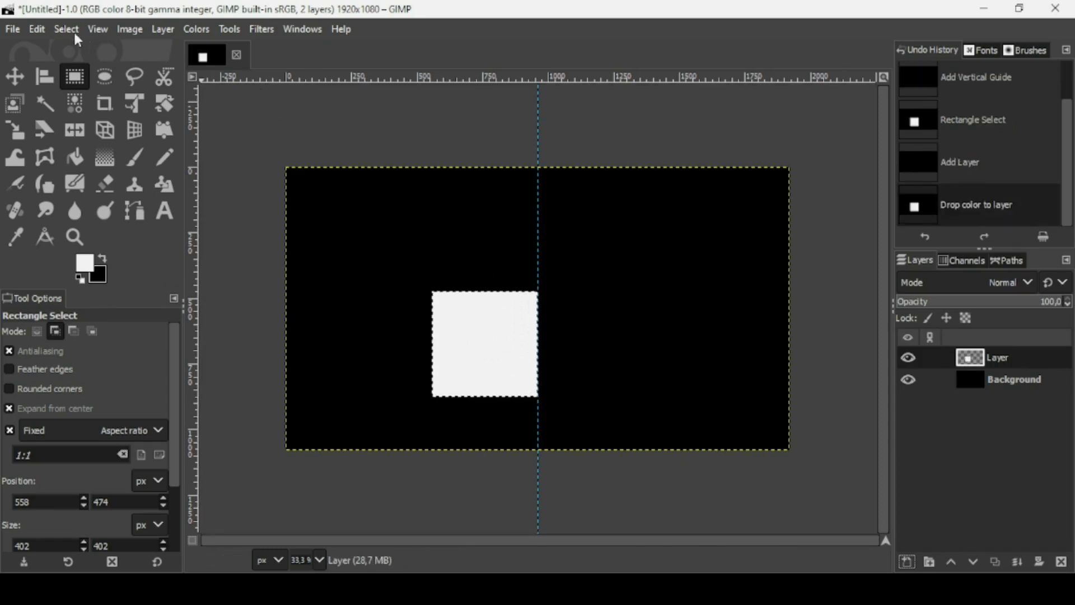
Step: Clear the selection around the white square
{"action": "left_click", "coordinate": [65, 30]}
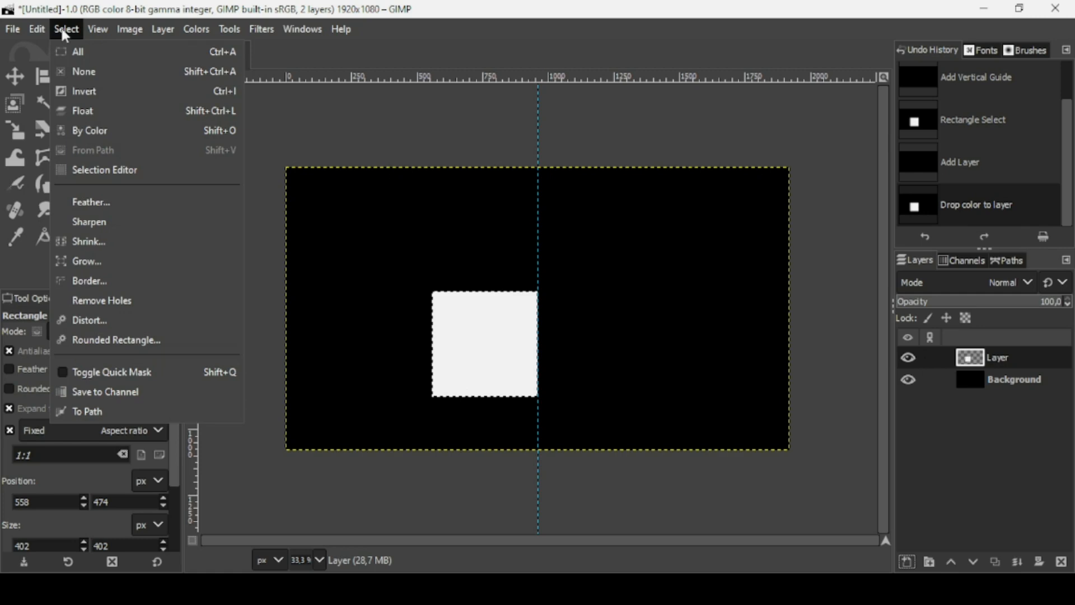
{"action": "left_click", "coordinate": [83, 72]}
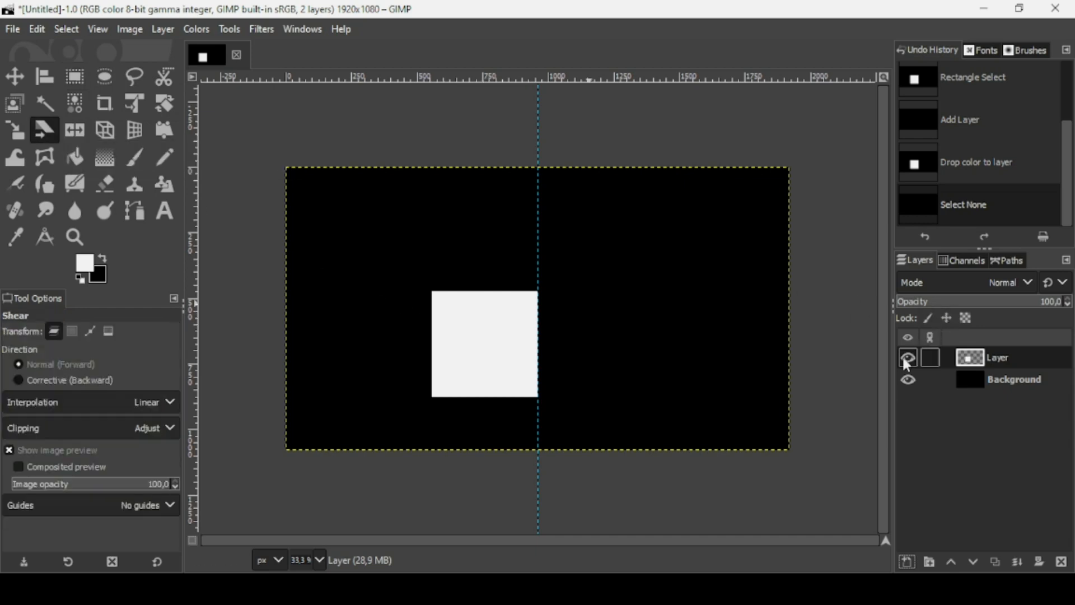
{"action": "left_click", "coordinate": [907, 358]}
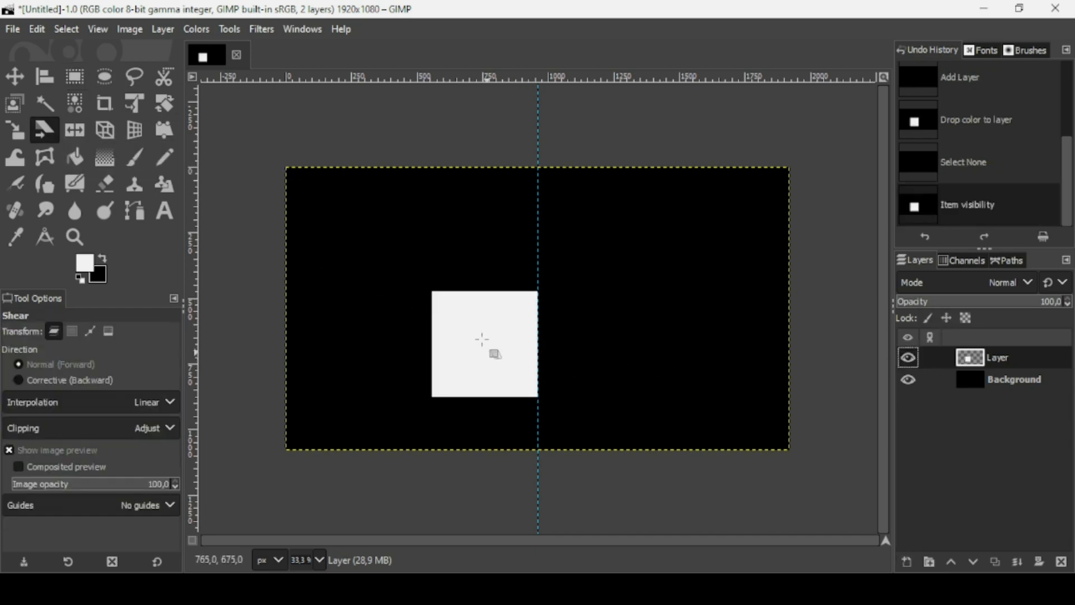
{"action": "mouse_move", "coordinate": [462, 336]}
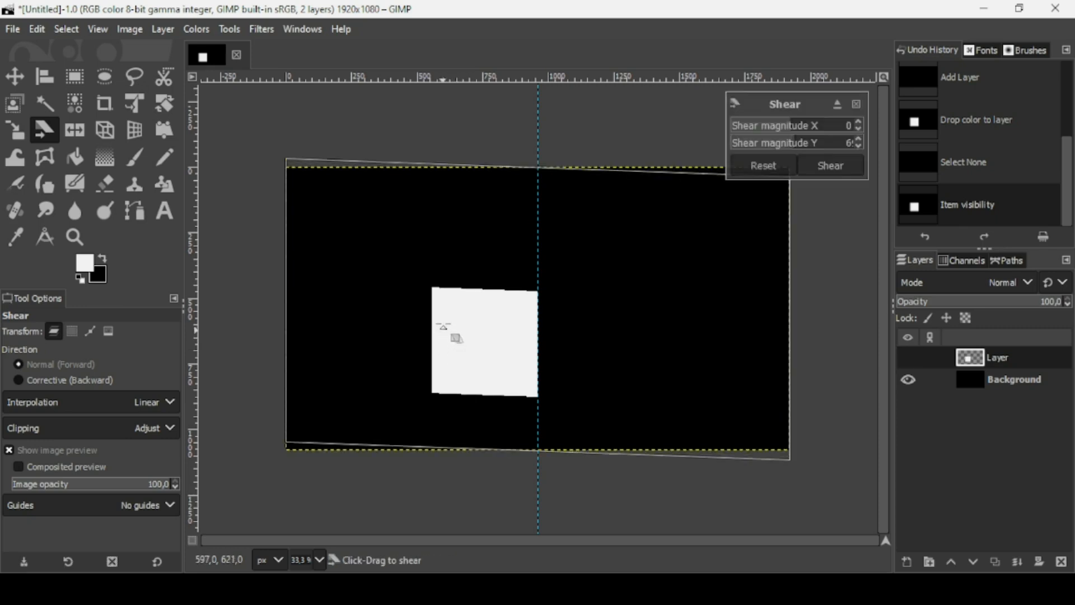
Step: Shear the white square's layer vertically by 471 into a slanted left face
{"action": "left_click_drag", "start_coordinate": [449, 336], "coordinate": [465, 243]}
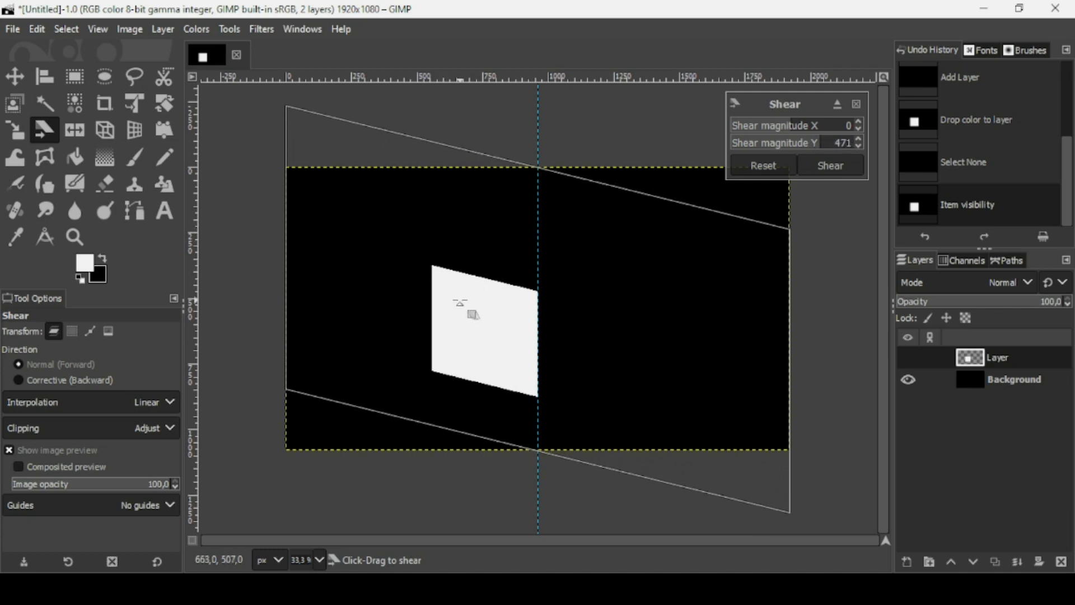
{"action": "left_click", "coordinate": [829, 165]}
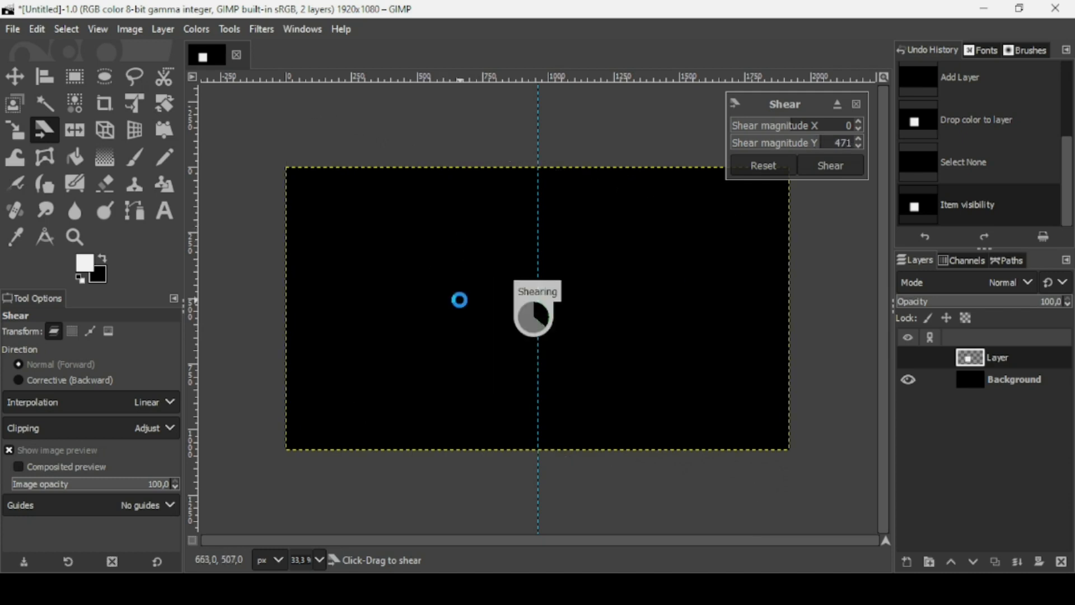
{"action": "left_click", "coordinate": [828, 165]}
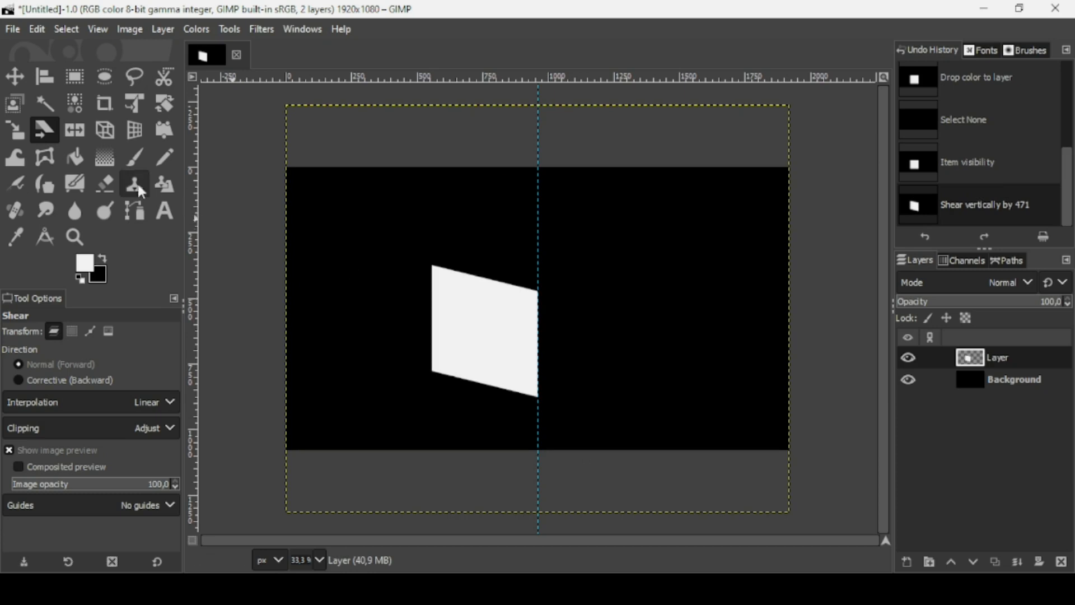
Step: Move the slanted white face slightly lower, keeping its edge on the centre guide
{"action": "left_click", "coordinate": [19, 74]}
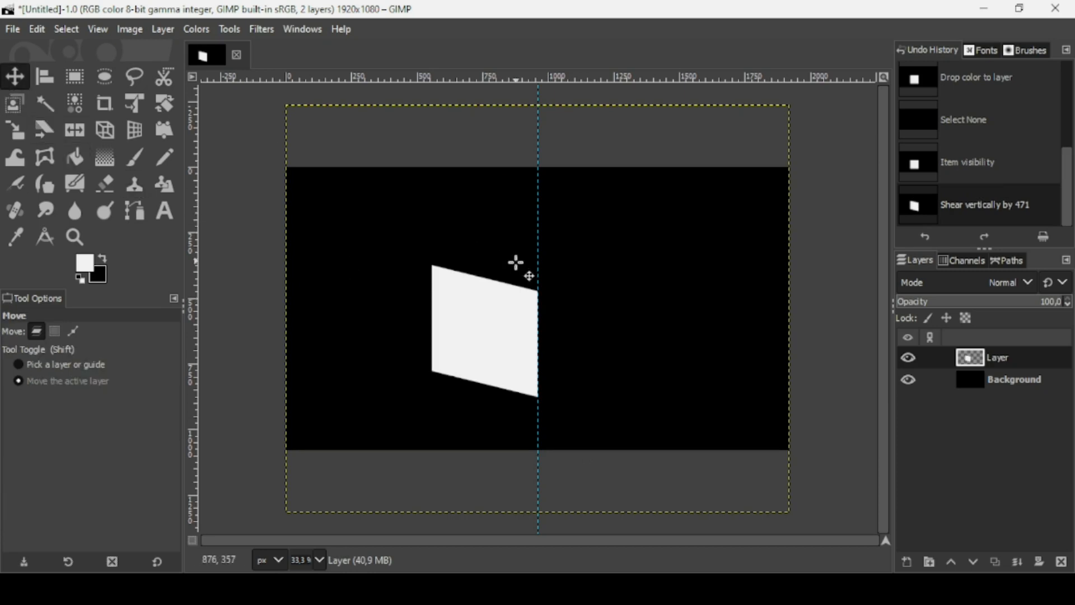
{"action": "mouse_move", "coordinate": [514, 306]}
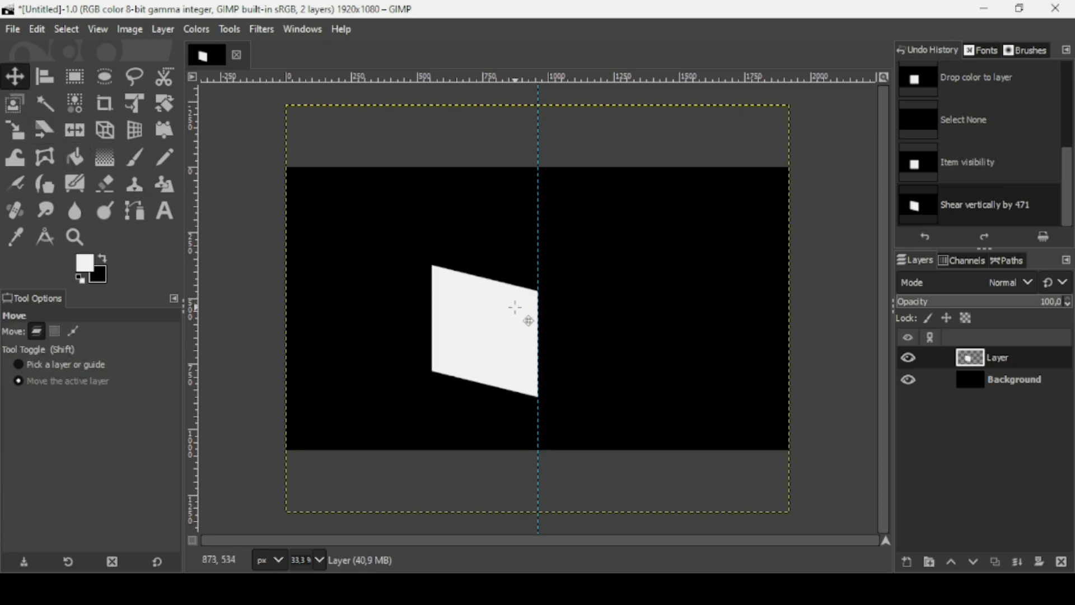
{"action": "left_click_drag", "start_coordinate": [514, 307], "coordinate": [527, 310]}
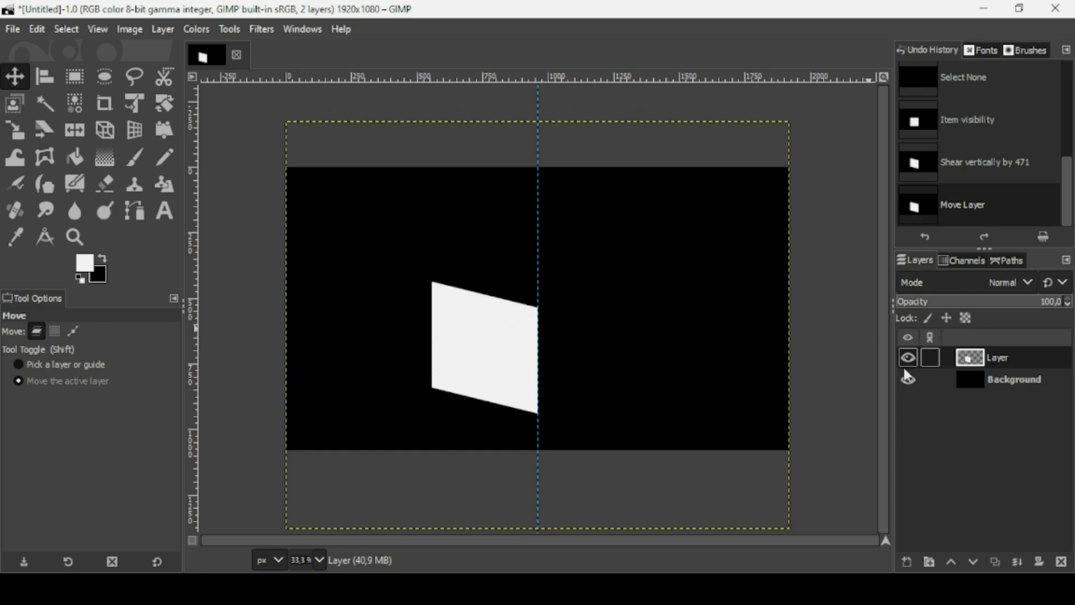
Step: Duplicate the face layer, flip the copy horizontally and hide the black background
{"action": "left_click", "coordinate": [993, 578]}
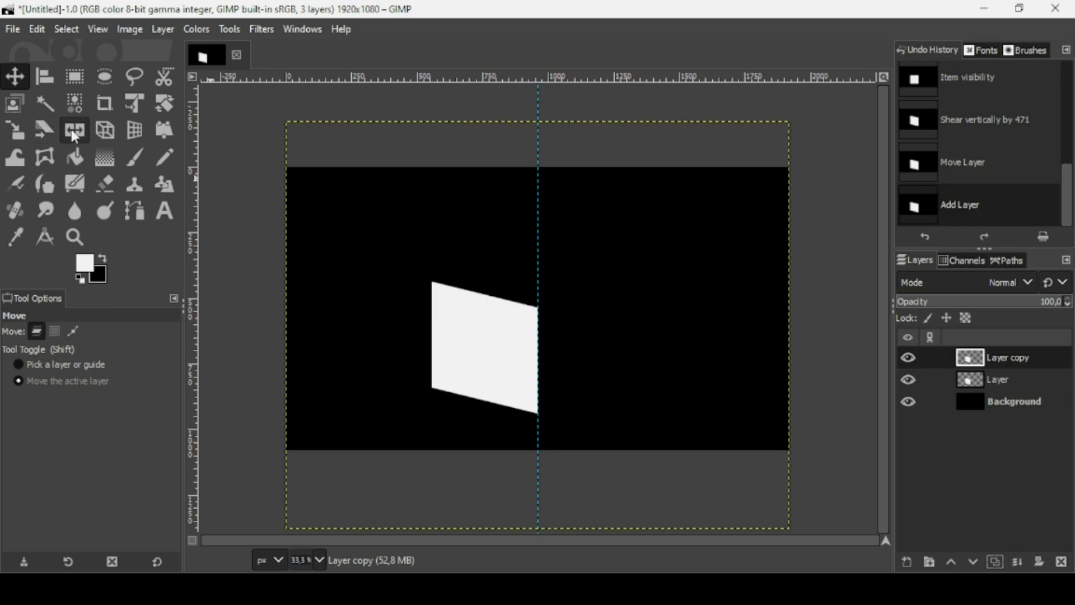
{"action": "left_click", "coordinate": [74, 132]}
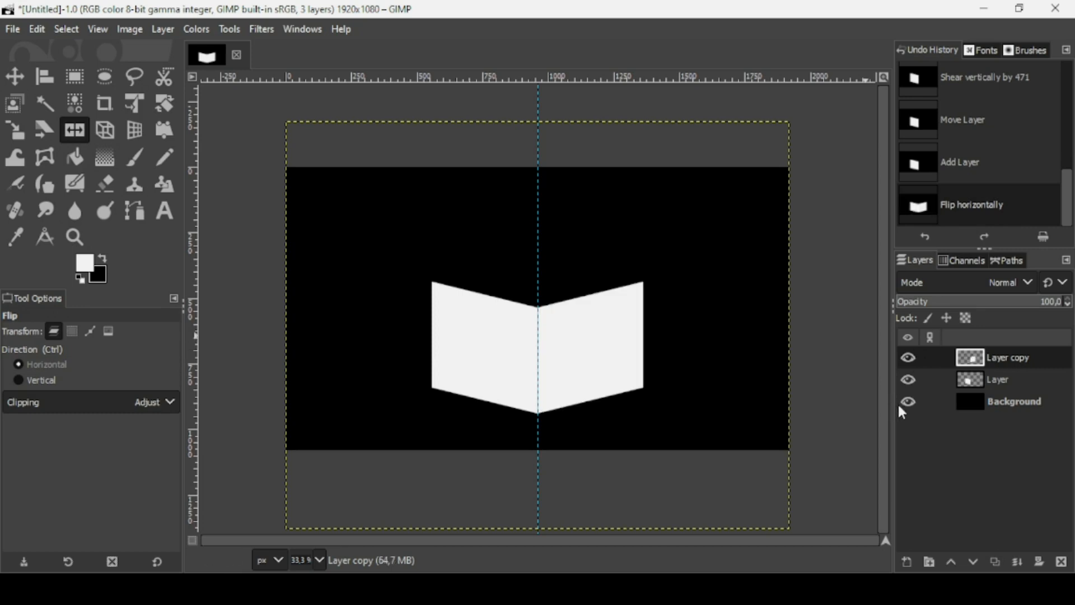
{"action": "left_click", "coordinate": [909, 400]}
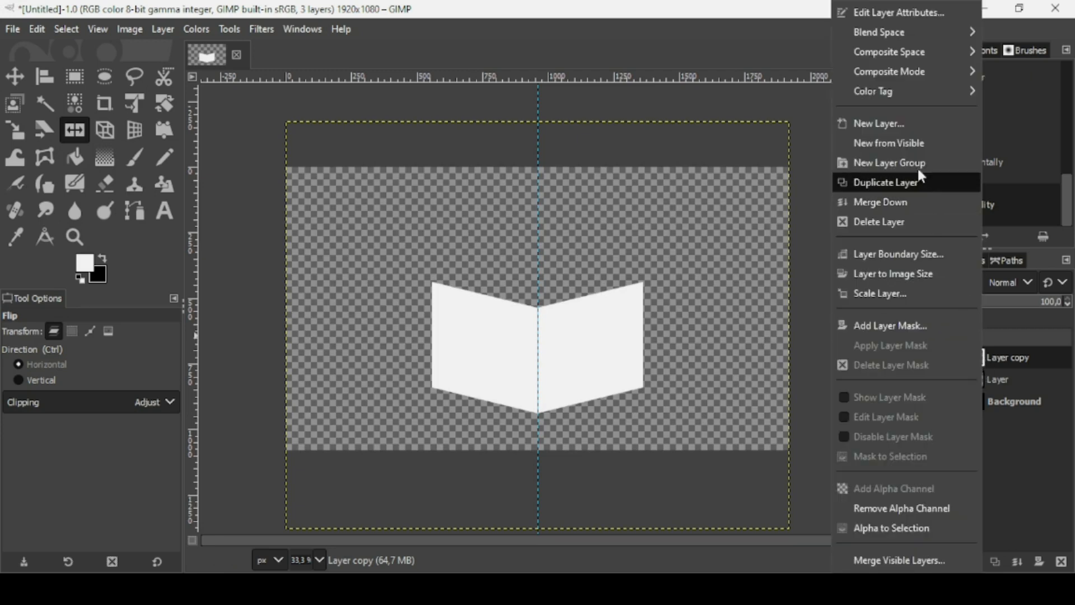
Step: Create a new layer from visible and restore visibility of the faces and background
{"action": "left_click", "coordinate": [890, 144]}
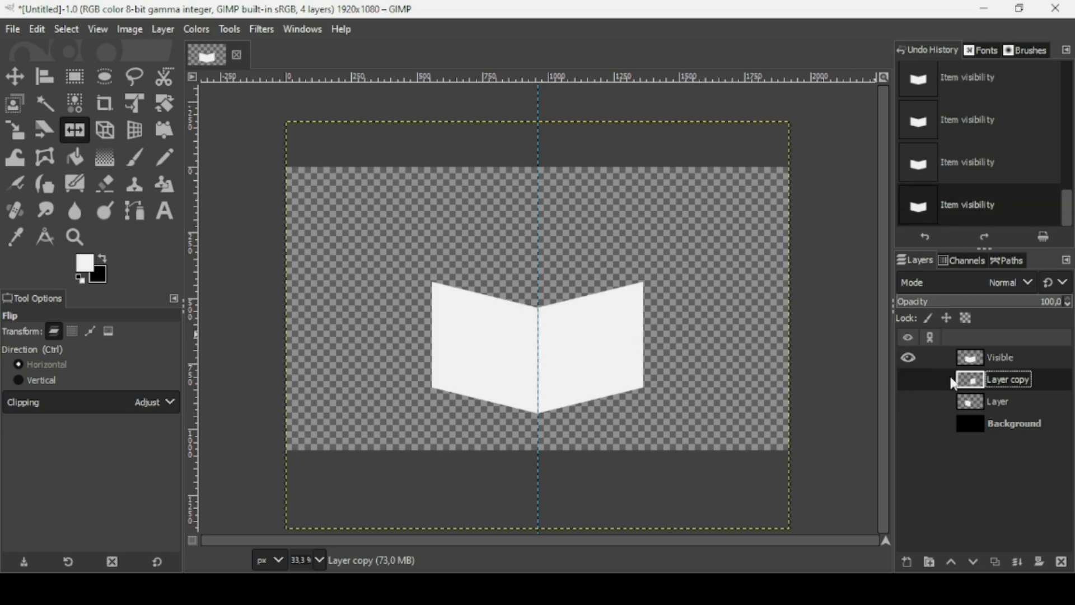
{"action": "left_click", "coordinate": [907, 379]}
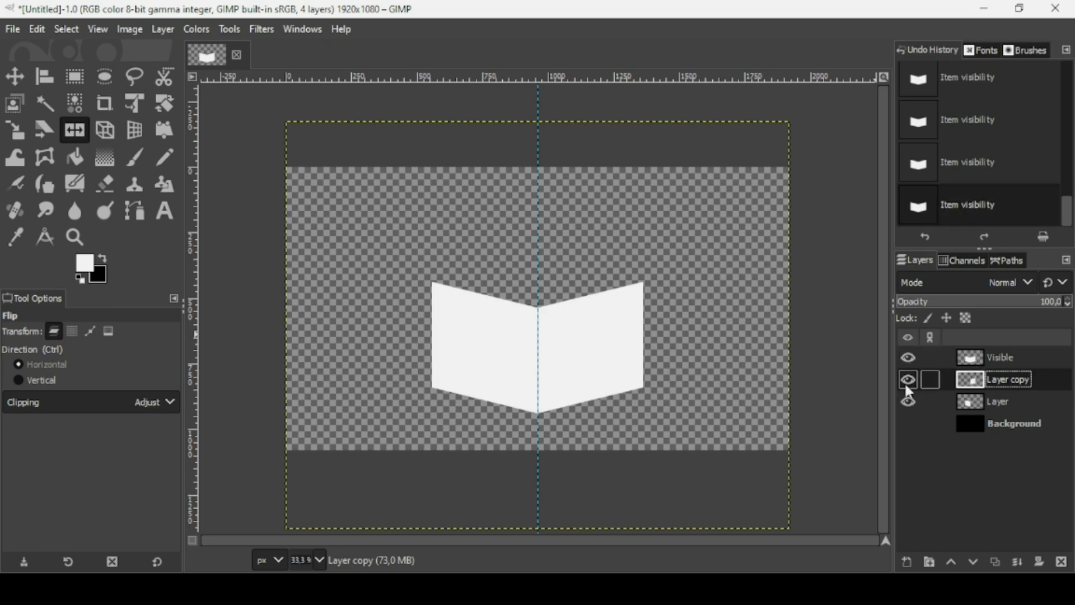
{"action": "left_click", "coordinate": [908, 424]}
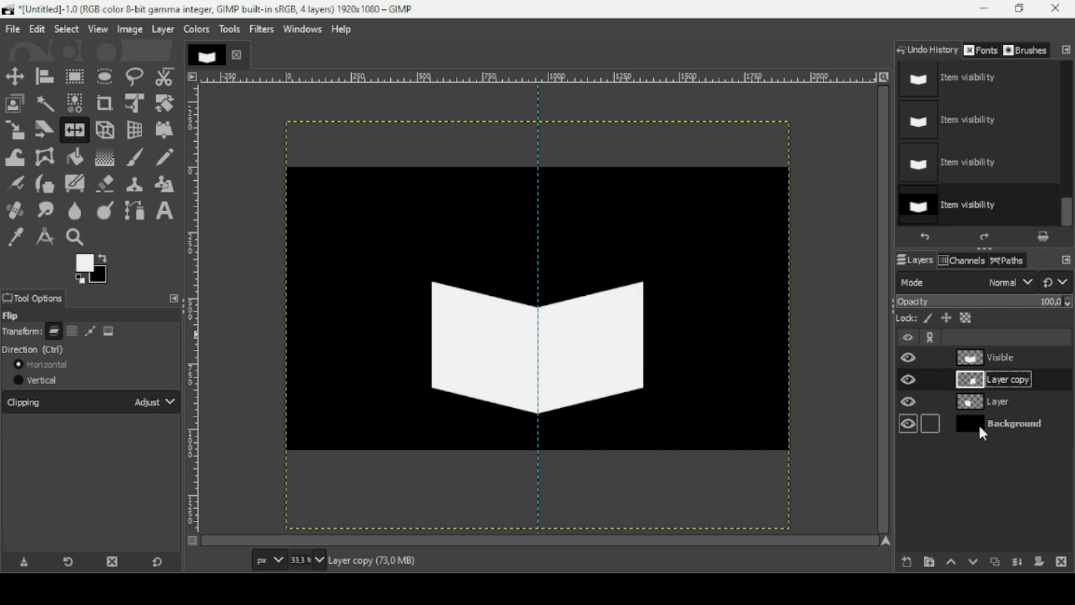
{"action": "left_click", "coordinate": [1000, 357]}
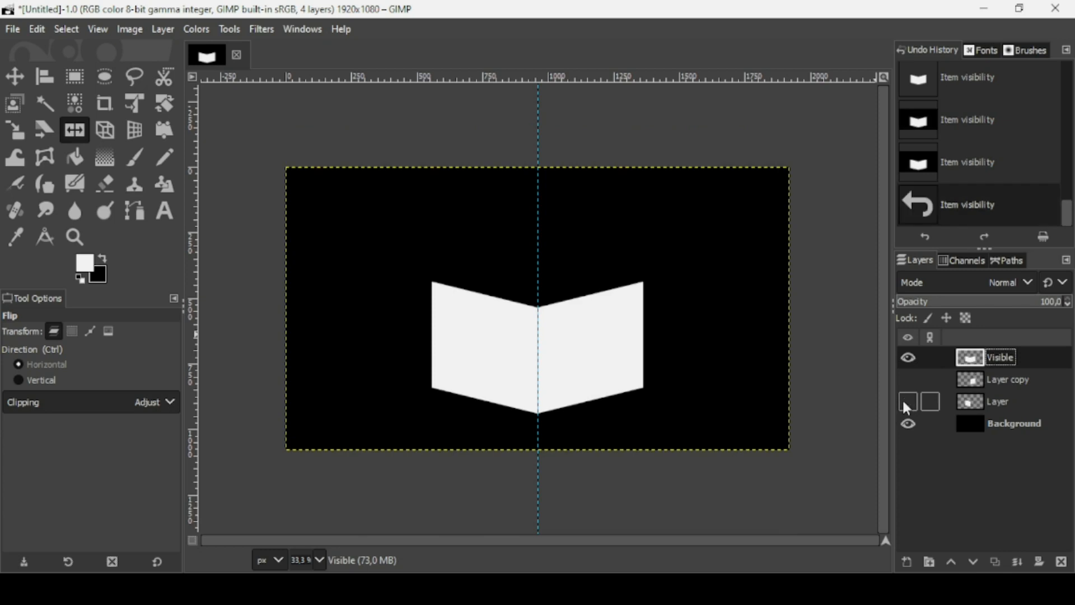
{"action": "left_click", "coordinate": [907, 379]}
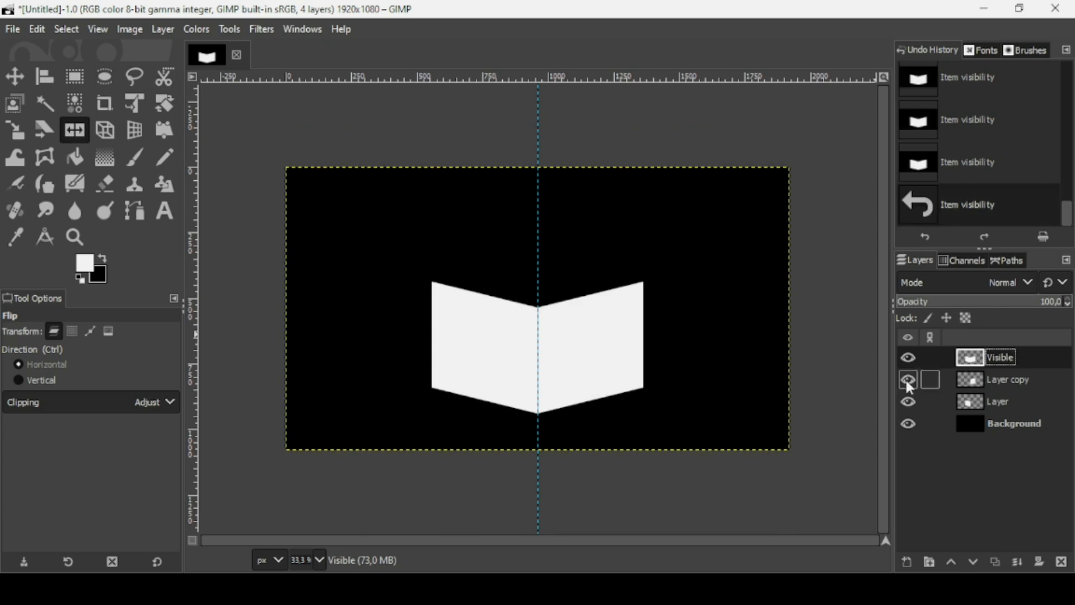
Step: Flip the merged Visible layer vertically to close the white cube silhouette
{"action": "left_click", "coordinate": [38, 130]}
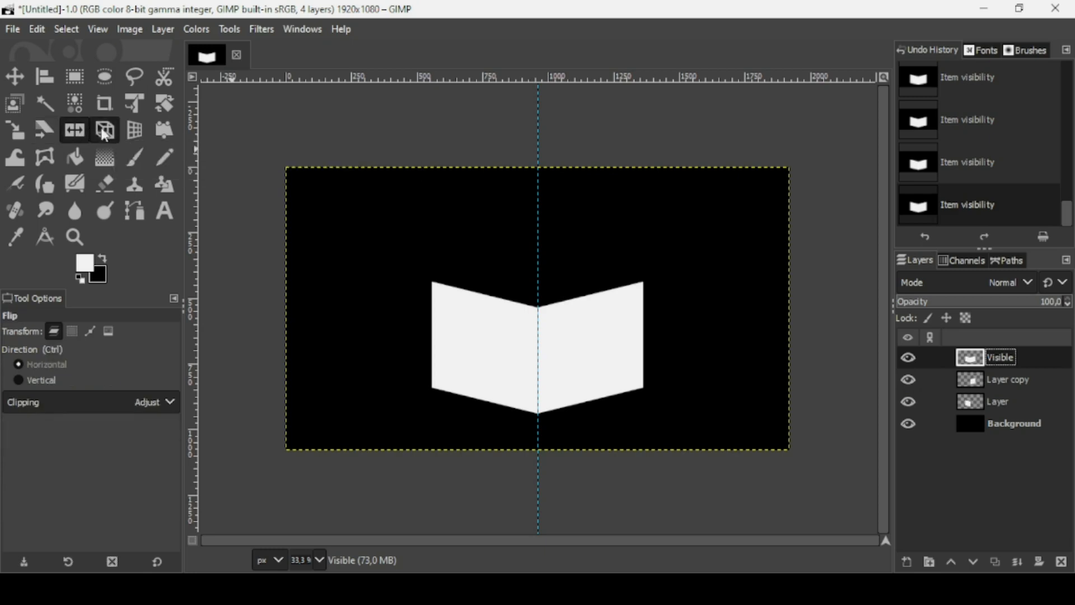
{"action": "left_click", "coordinate": [15, 380]}
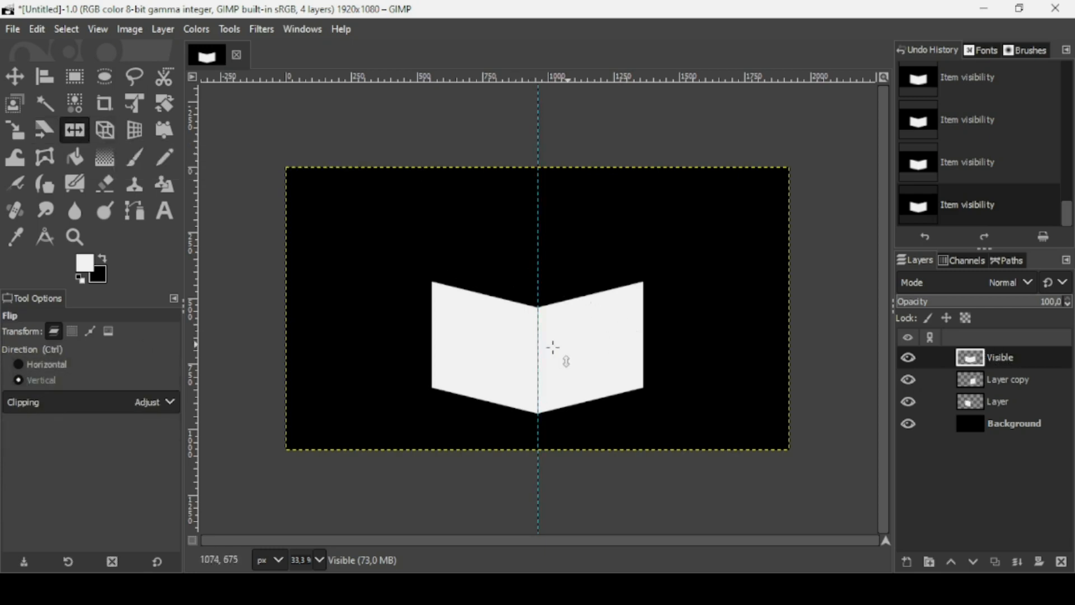
{"action": "left_click", "coordinate": [551, 349]}
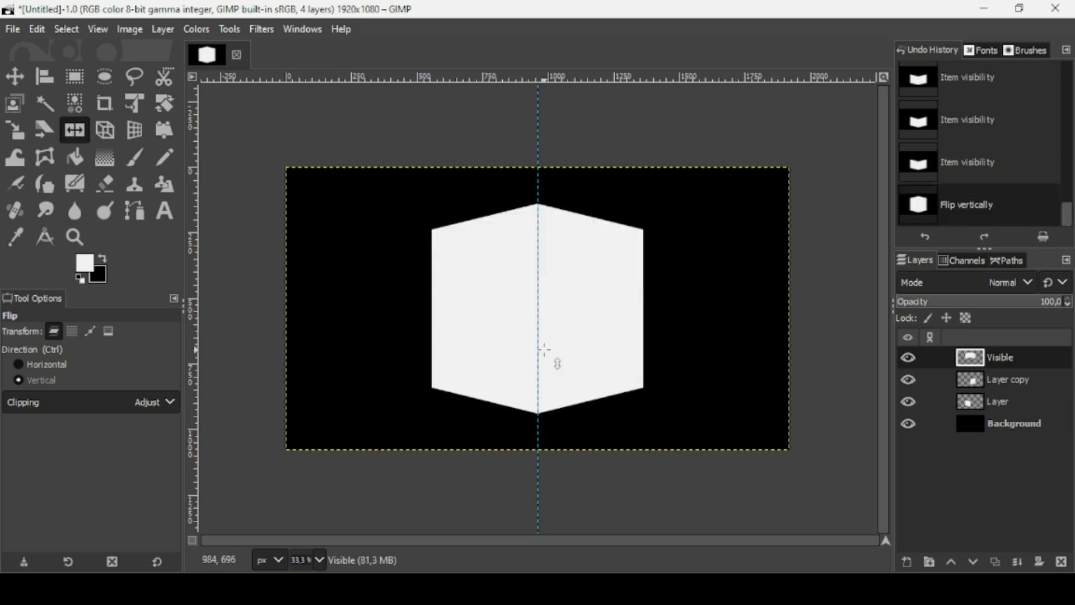
{"action": "mouse_move", "coordinate": [336, 164]}
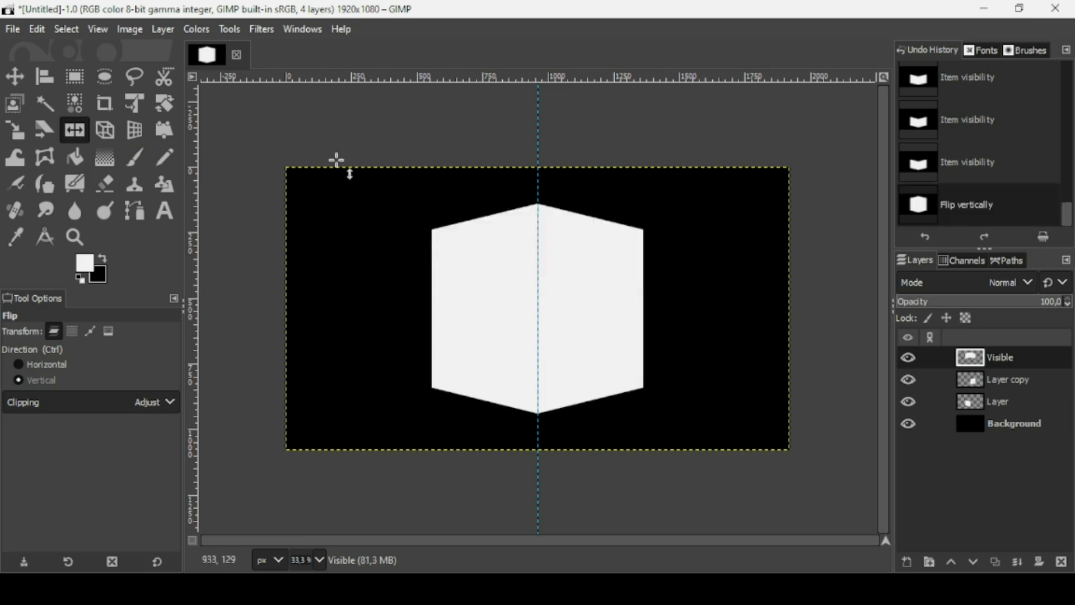
{"action": "left_click", "coordinate": [17, 76]}
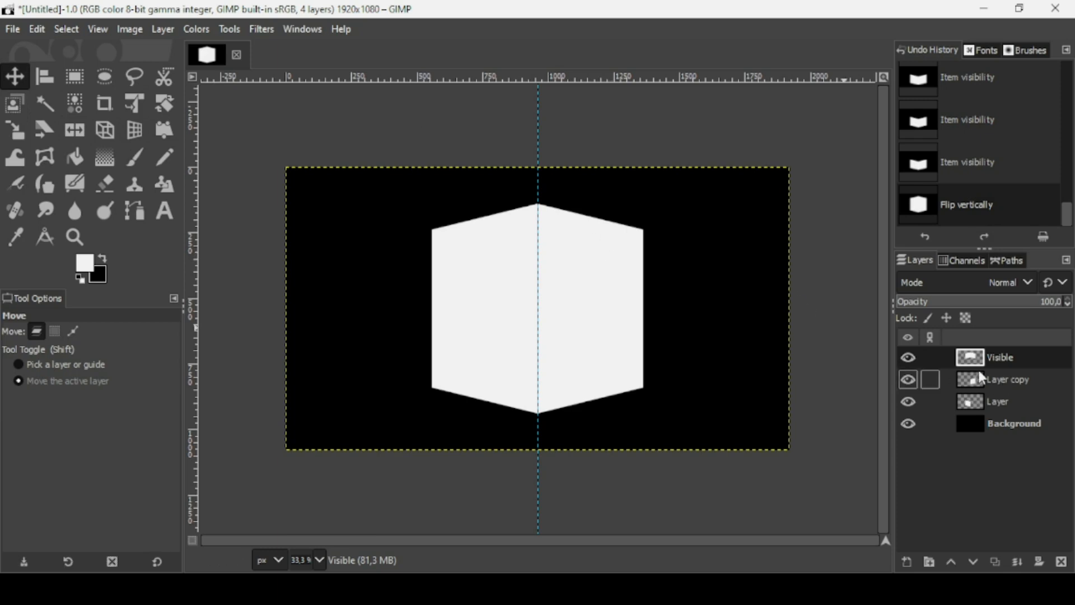
{"action": "mouse_move", "coordinate": [984, 390]}
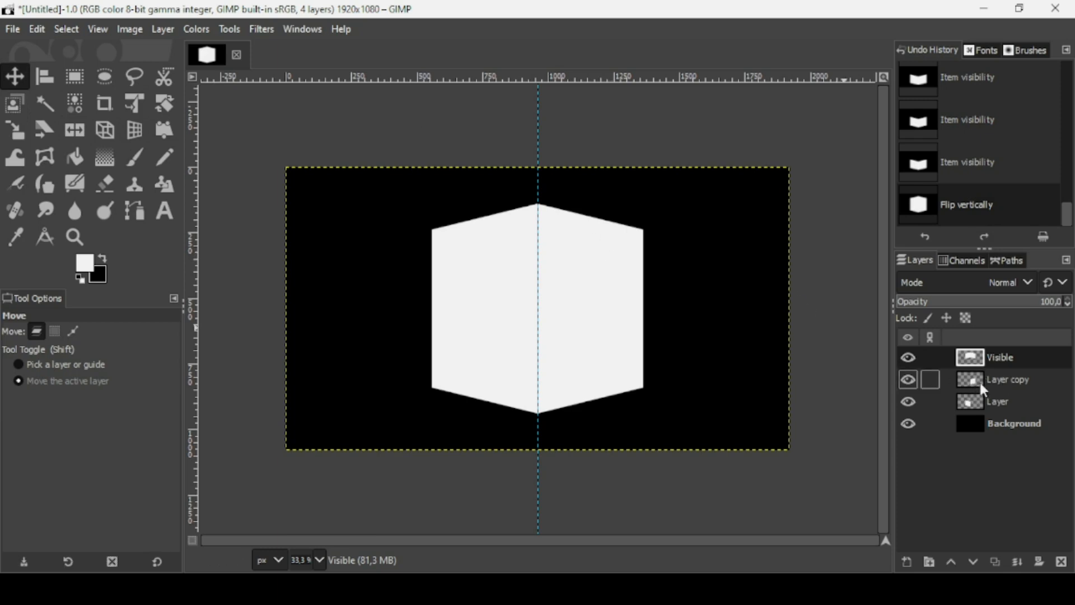
Step: Bring up Colorize on the mirrored face layer
{"action": "left_click", "coordinate": [907, 378]}
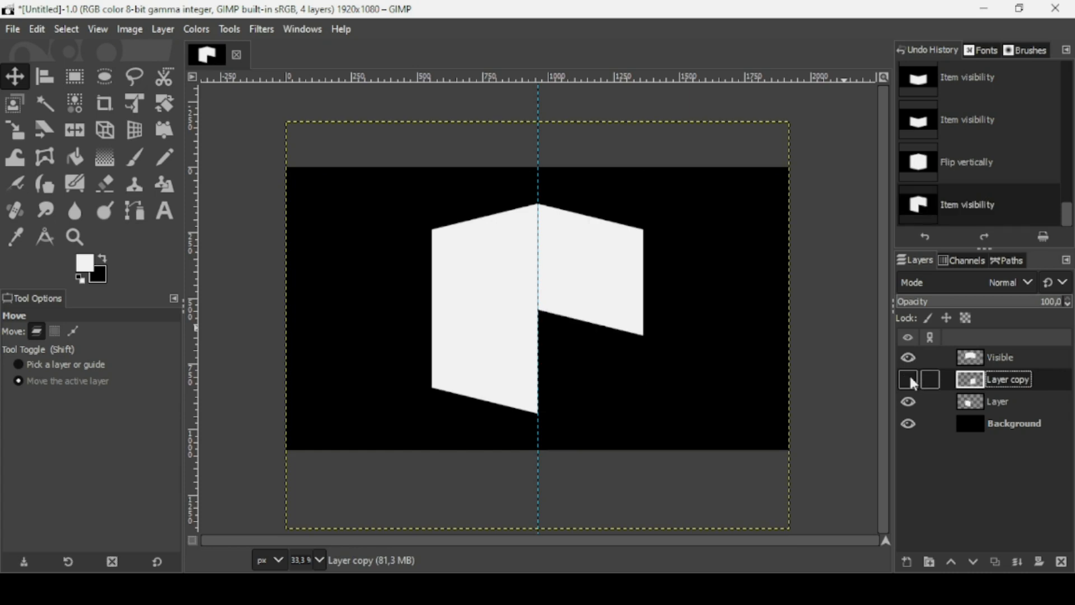
{"action": "left_click", "coordinate": [908, 378]}
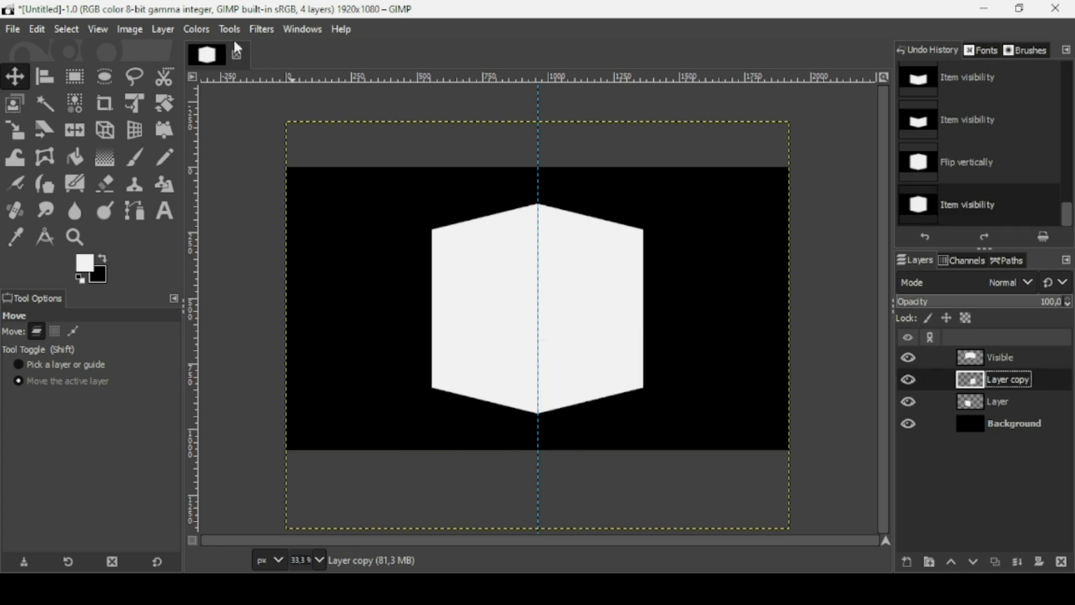
{"action": "left_click", "coordinate": [195, 29]}
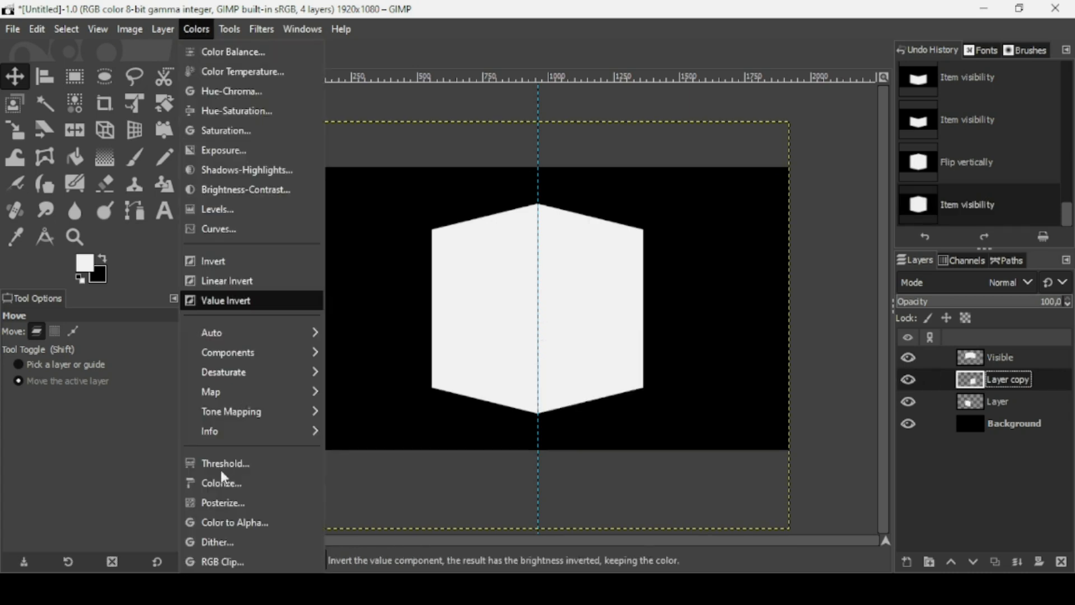
{"action": "left_click", "coordinate": [222, 483]}
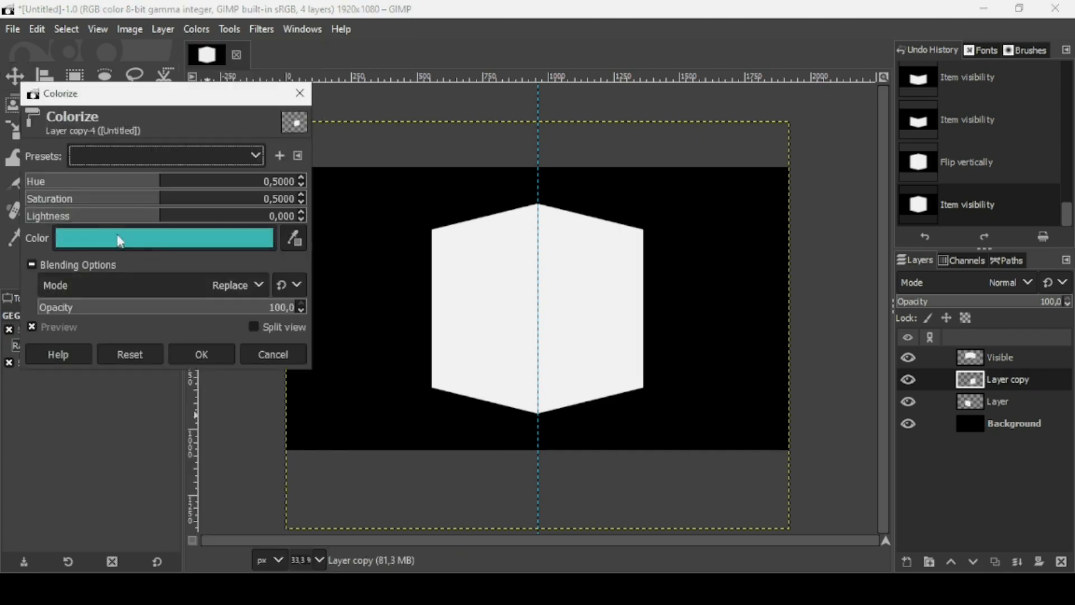
{"action": "left_click", "coordinate": [215, 216]}
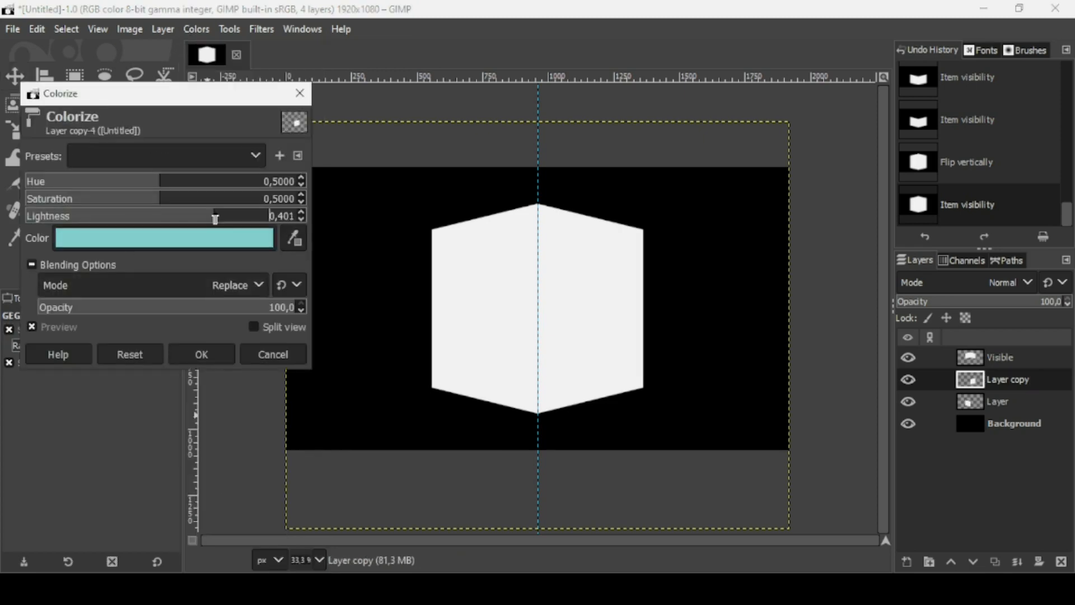
Step: Colorize the lower right face with Saturation 0 and Lightness about -0.378, a medium gray
{"action": "left_click_drag", "start_coordinate": [213, 215], "coordinate": [58, 215]}
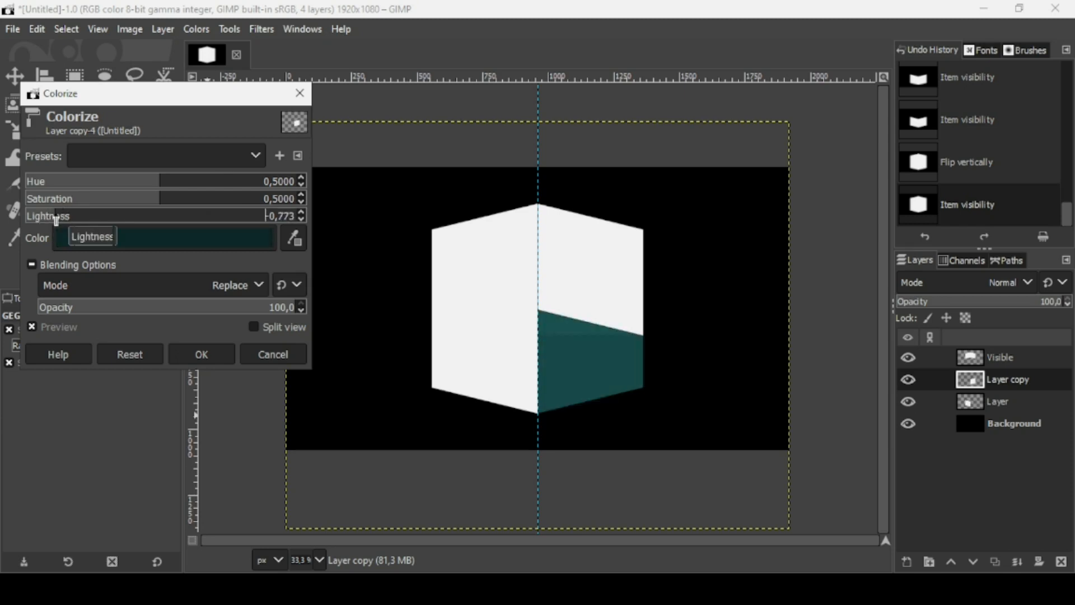
{"action": "left_click_drag", "start_coordinate": [161, 198], "coordinate": [31, 199]}
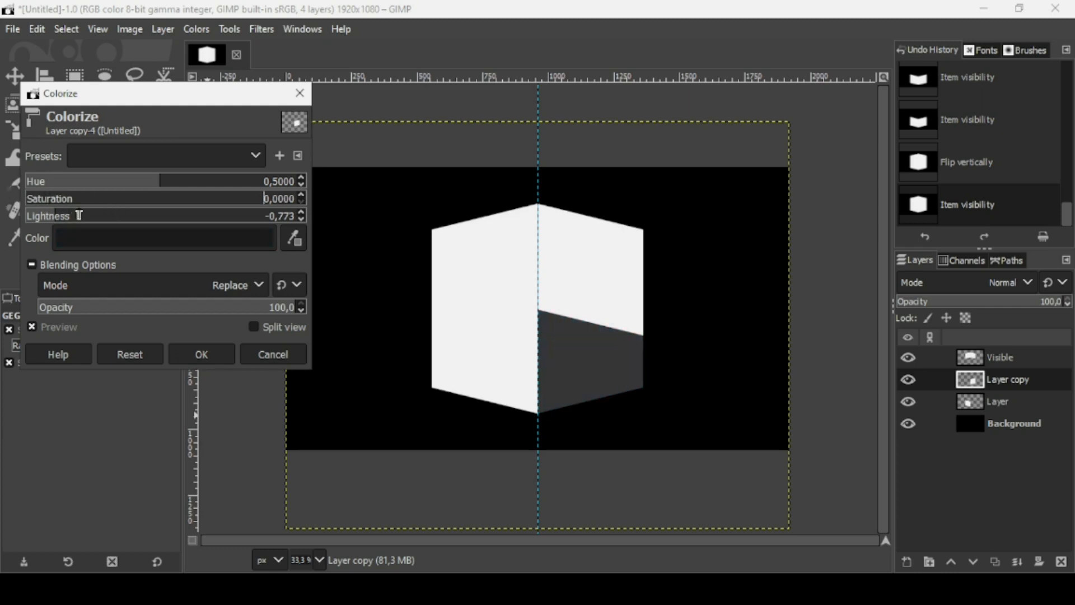
{"action": "left_click_drag", "start_coordinate": [78, 215], "coordinate": [110, 215]}
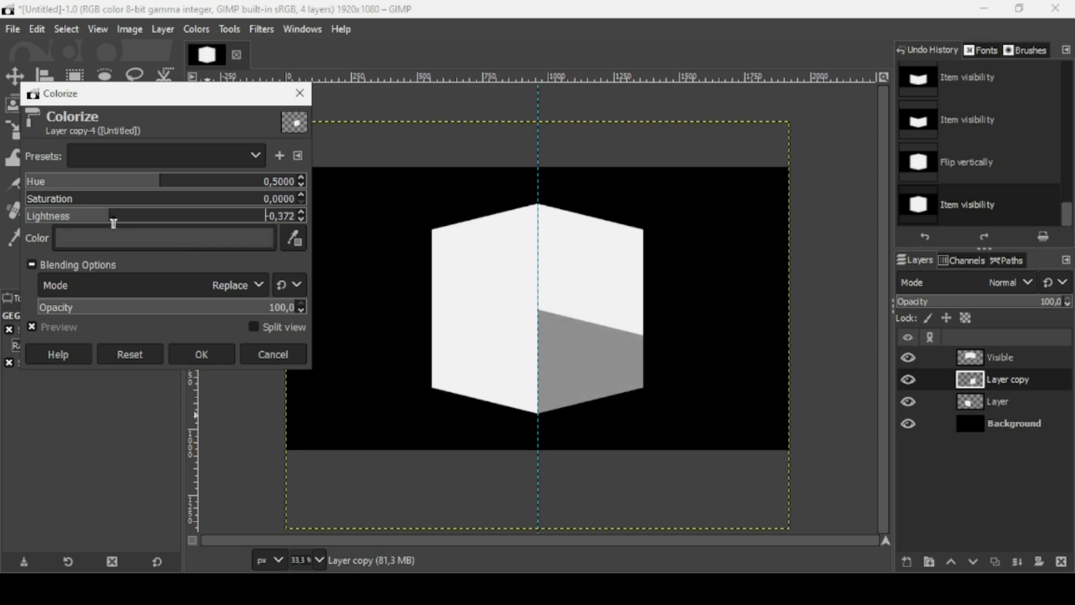
{"action": "left_click_drag", "start_coordinate": [113, 215], "coordinate": [116, 215]}
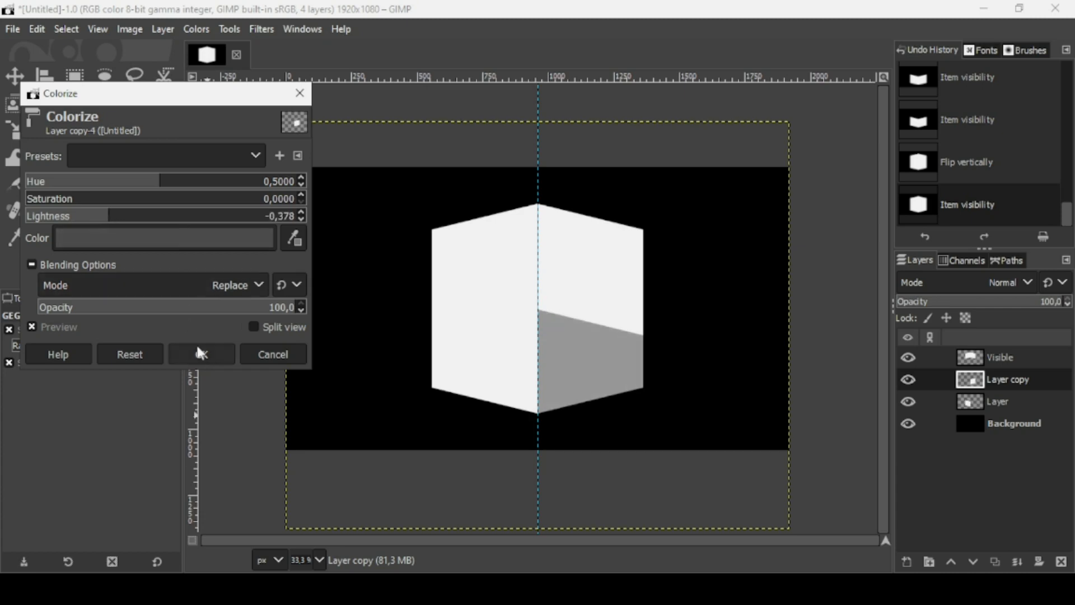
{"action": "left_click", "coordinate": [201, 354]}
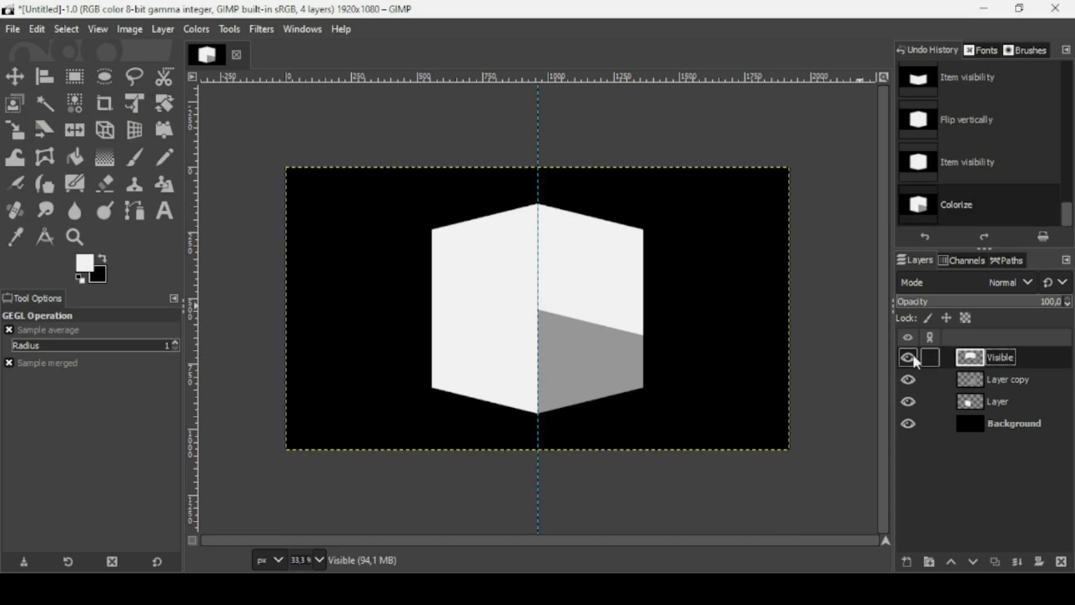
Step: Colorize the Visible top-faces layer with Saturation 0 and Lightness about -0.209, a light gray
{"action": "left_click", "coordinate": [907, 359]}
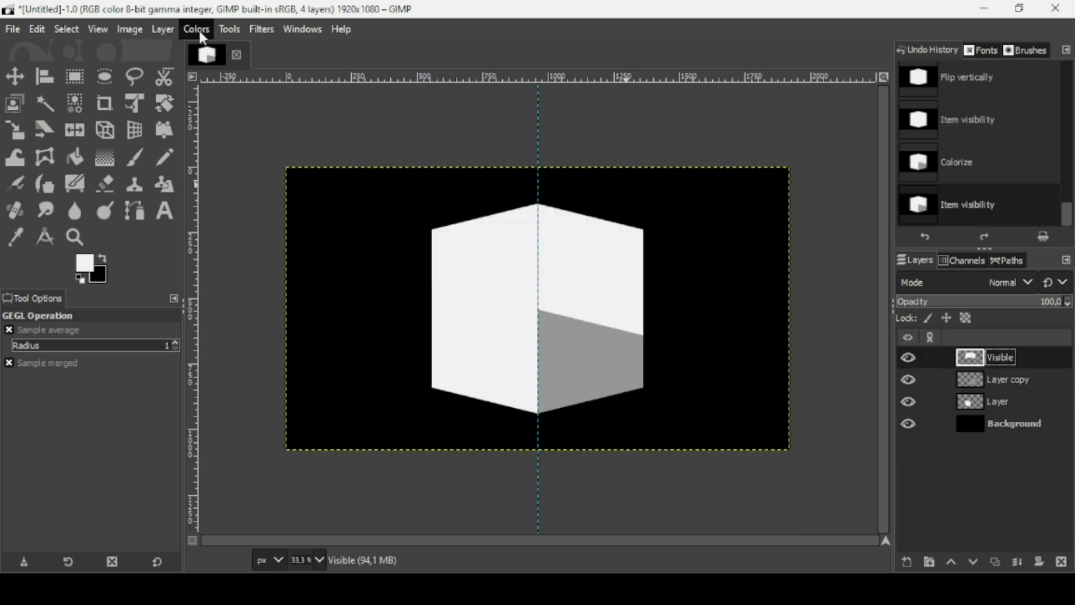
{"action": "left_click", "coordinate": [195, 29]}
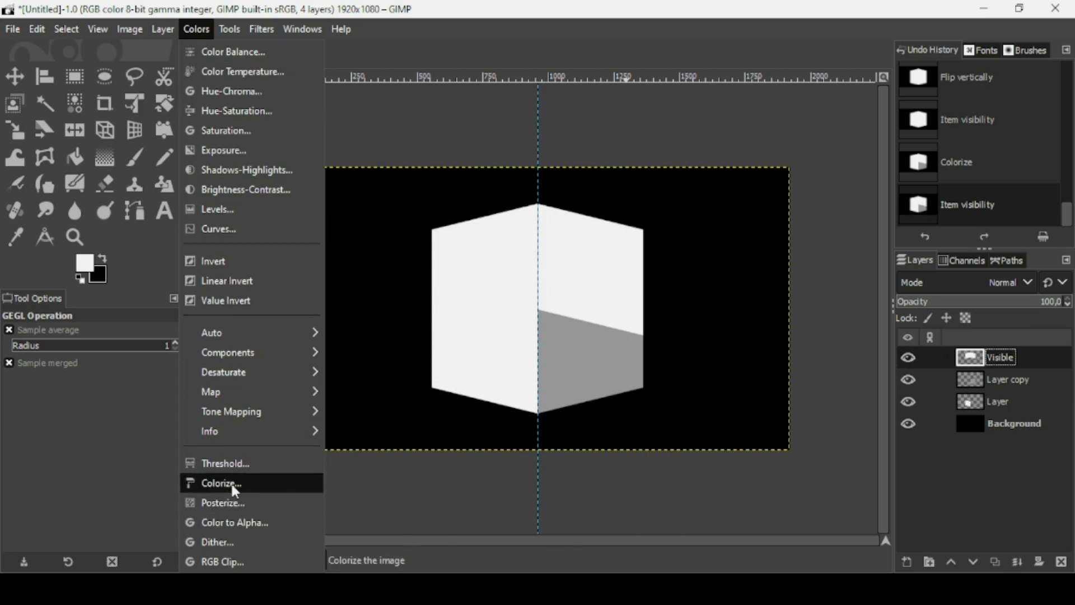
{"action": "left_click", "coordinate": [222, 483]}
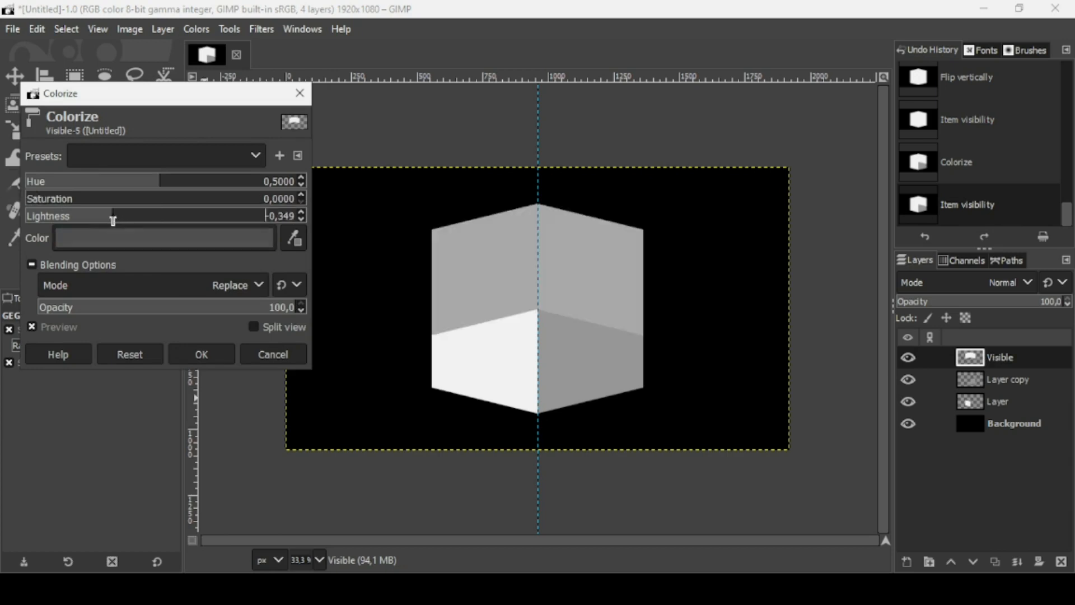
{"action": "left_click_drag", "start_coordinate": [113, 215], "coordinate": [123, 215]}
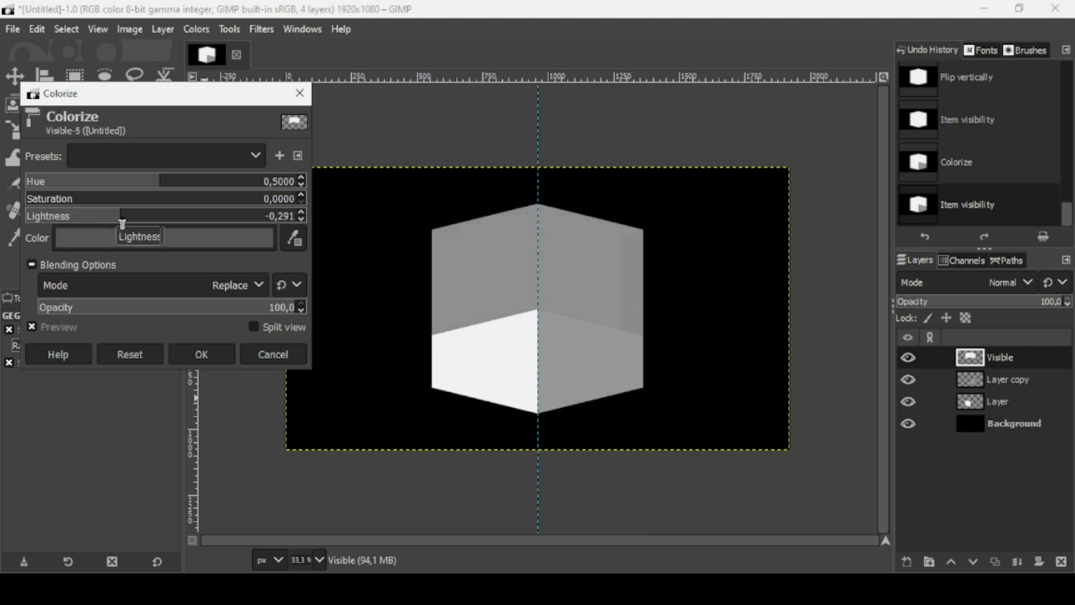
{"action": "left_click_drag", "start_coordinate": [122, 215], "coordinate": [130, 215]}
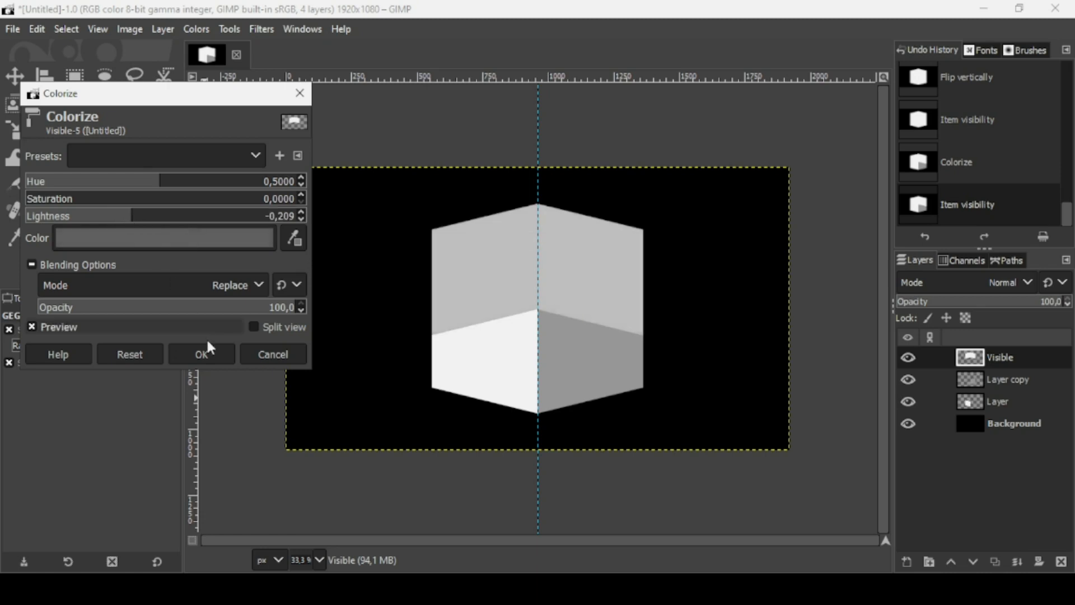
{"action": "left_click", "coordinate": [201, 354]}
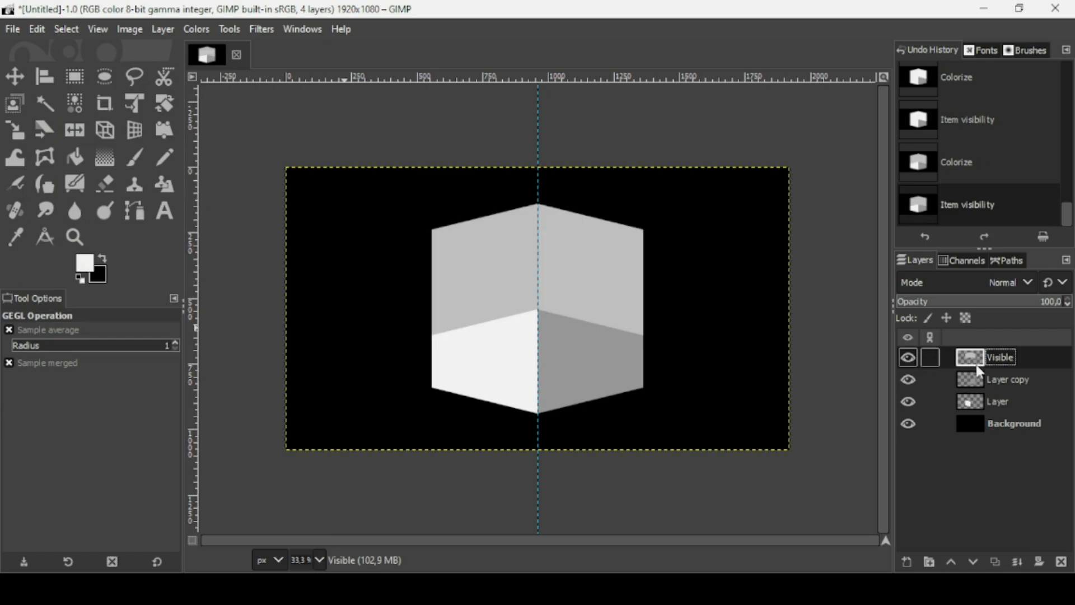
Step: Lower the Visible top-faces layer below the side faces and drag it down about 35 px
{"action": "left_click", "coordinate": [970, 562]}
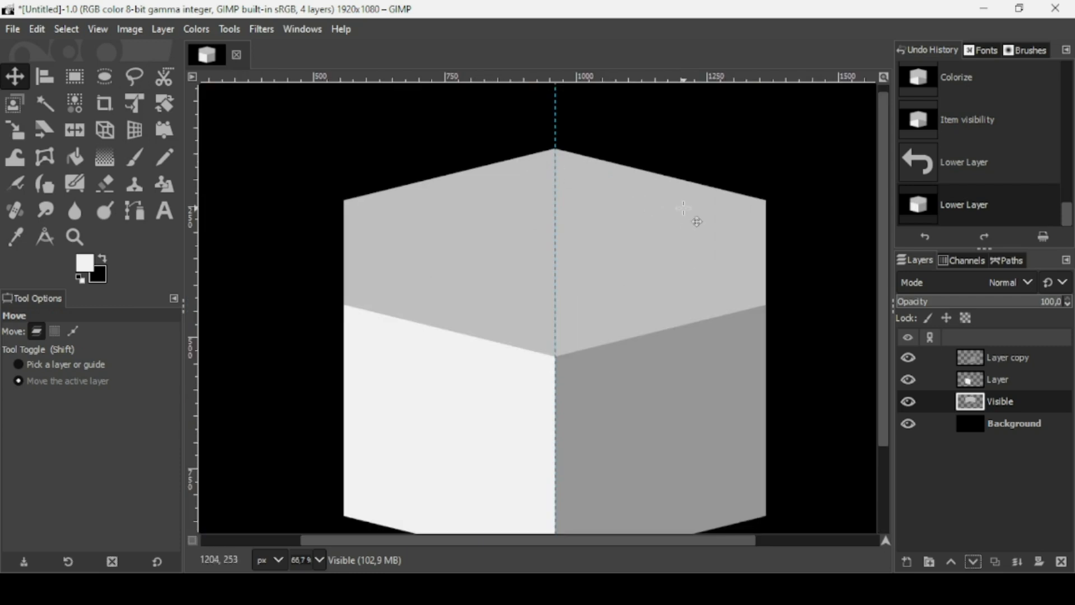
{"action": "mouse_move", "coordinate": [710, 230]}
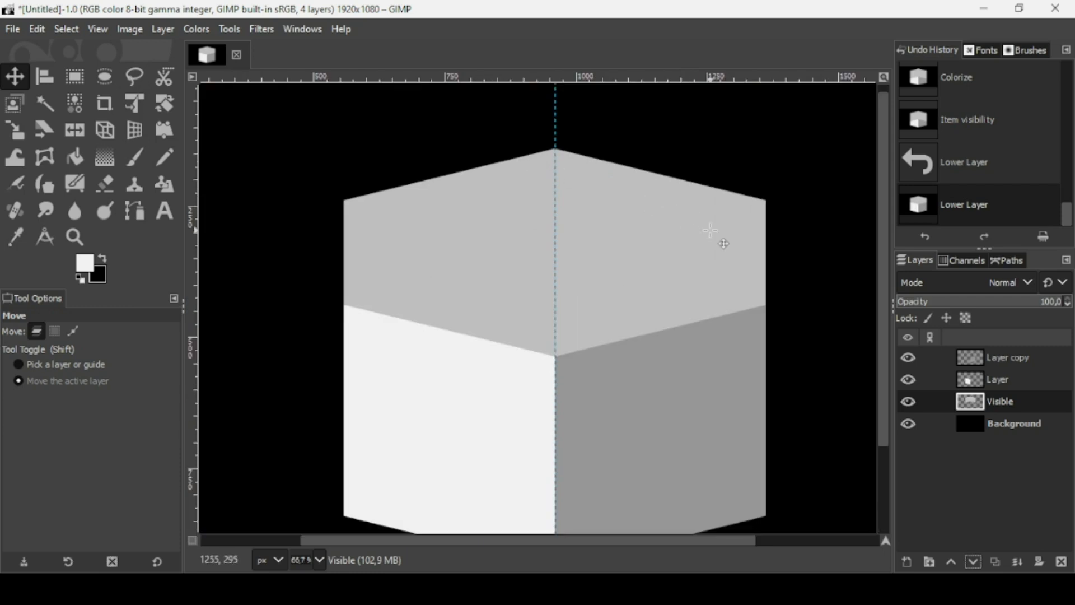
{"action": "left_click_drag", "start_coordinate": [710, 229], "coordinate": [725, 274]}
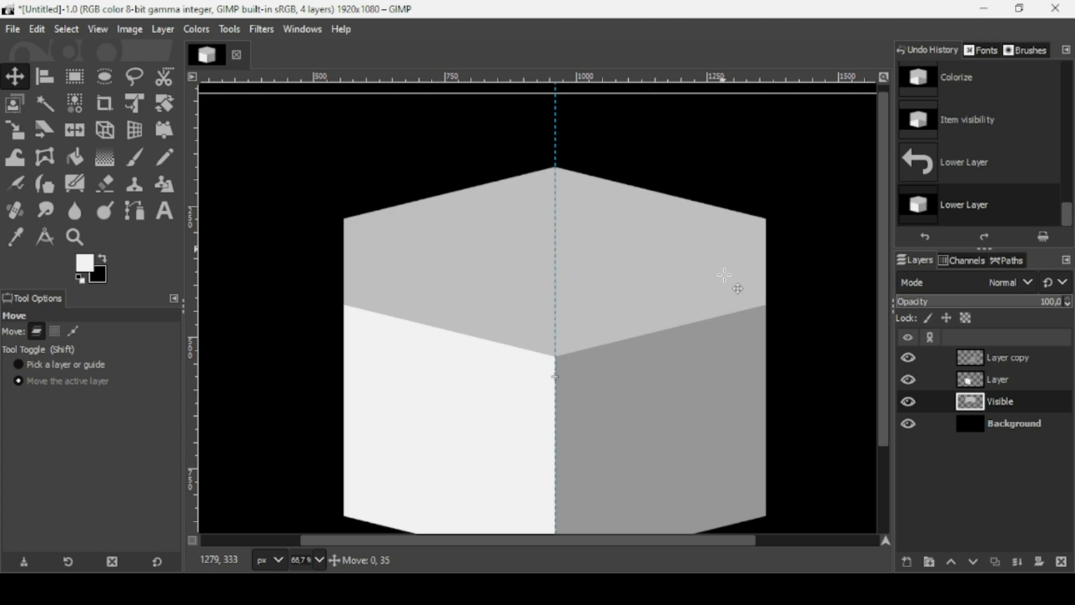
{"action": "left_click_drag", "start_coordinate": [723, 274], "coordinate": [739, 346]}
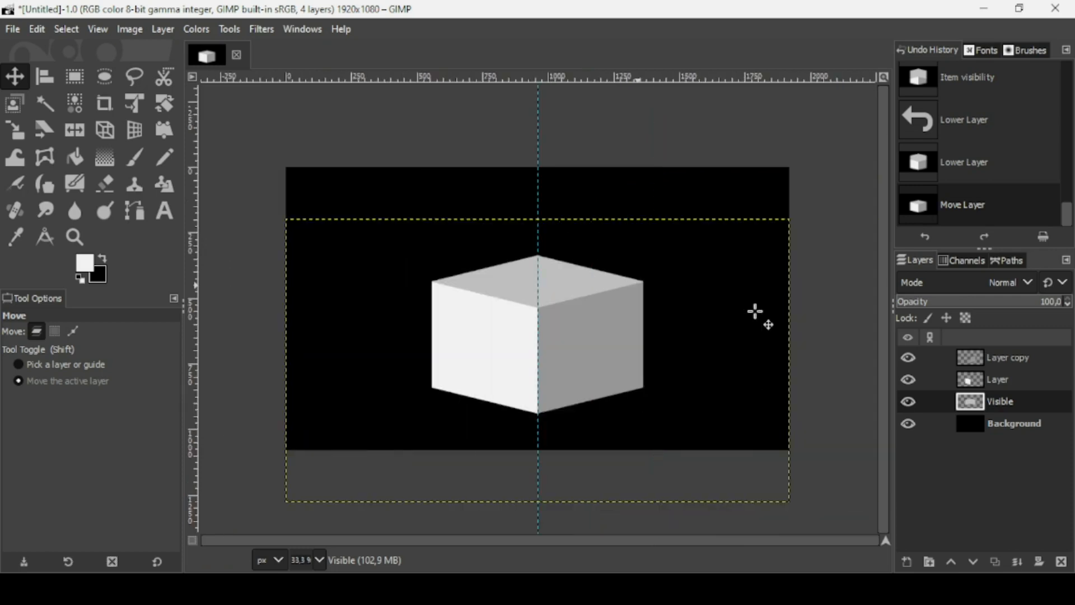
{"action": "mouse_move", "coordinate": [851, 320]}
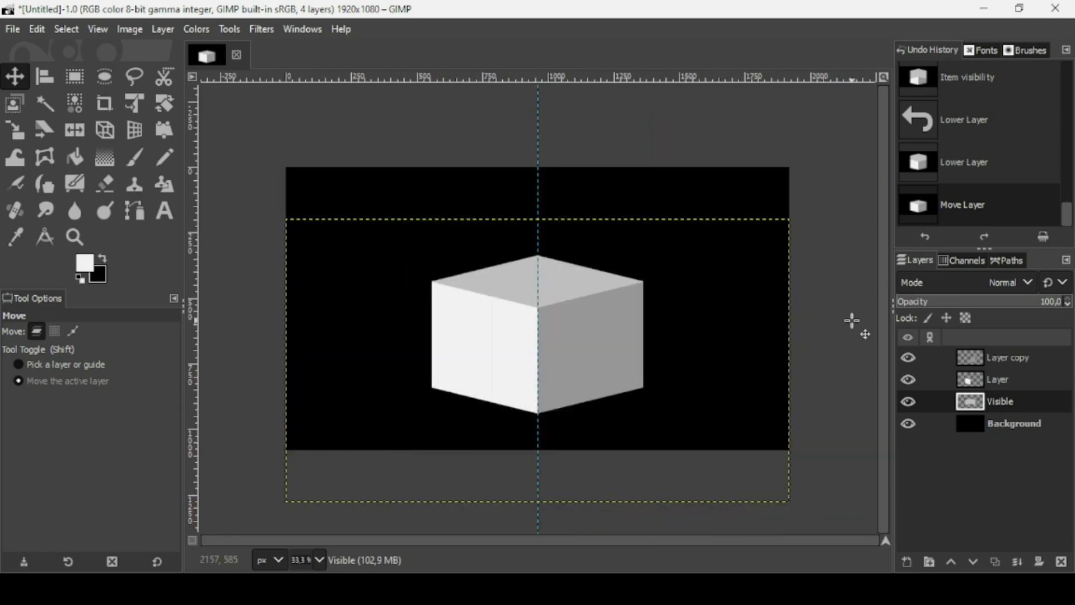
{"action": "left_click", "coordinate": [907, 424]}
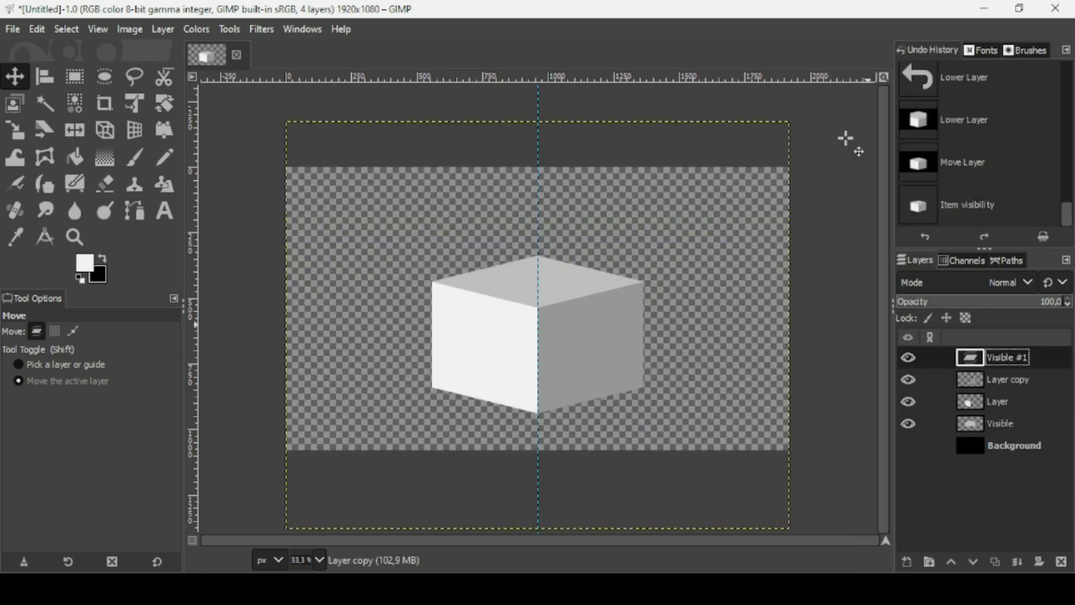
Step: Hide the separate cube piece layers and remove all guides via Image > Guides
{"action": "left_click", "coordinate": [908, 445]}
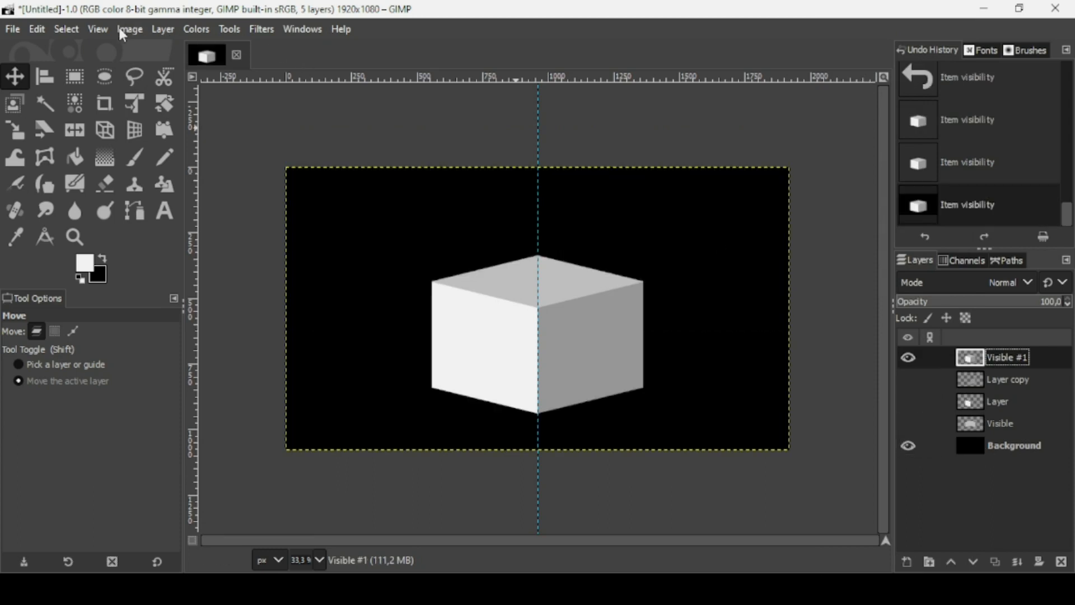
{"action": "left_click", "coordinate": [127, 29]}
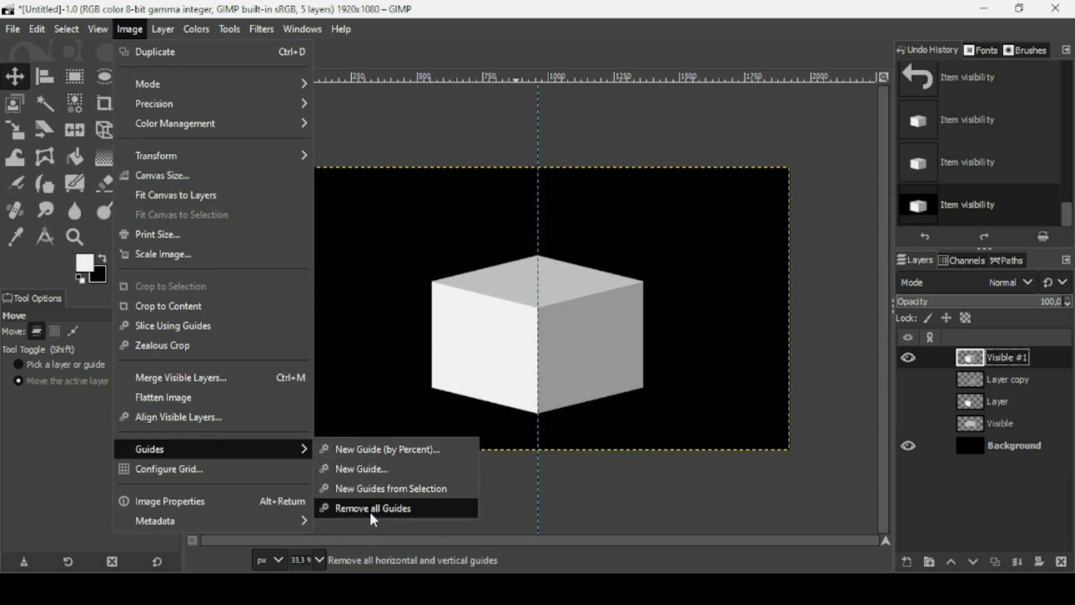
{"action": "left_click", "coordinate": [372, 509]}
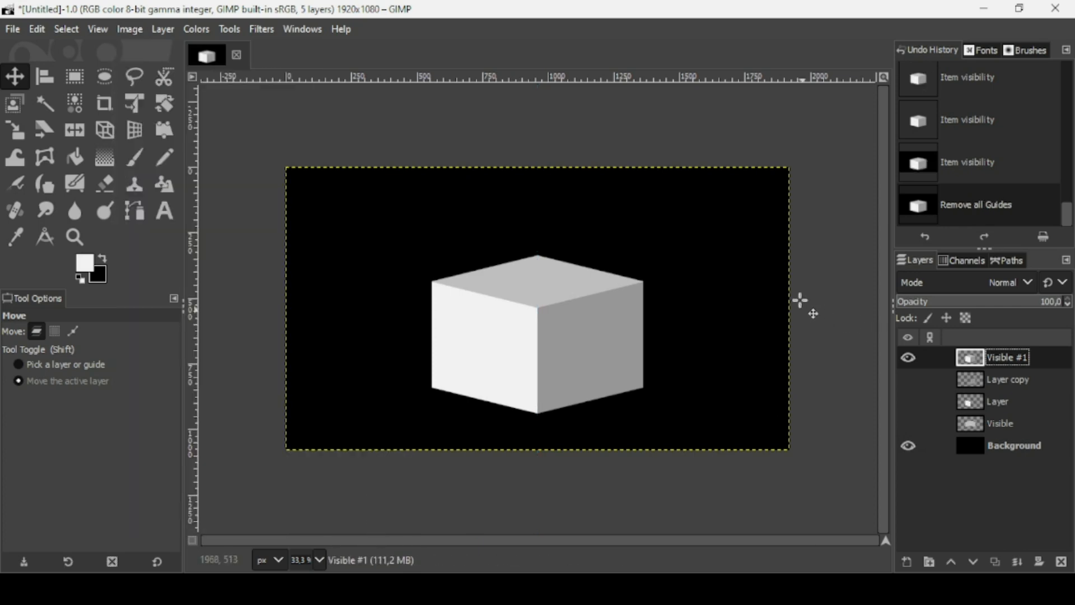